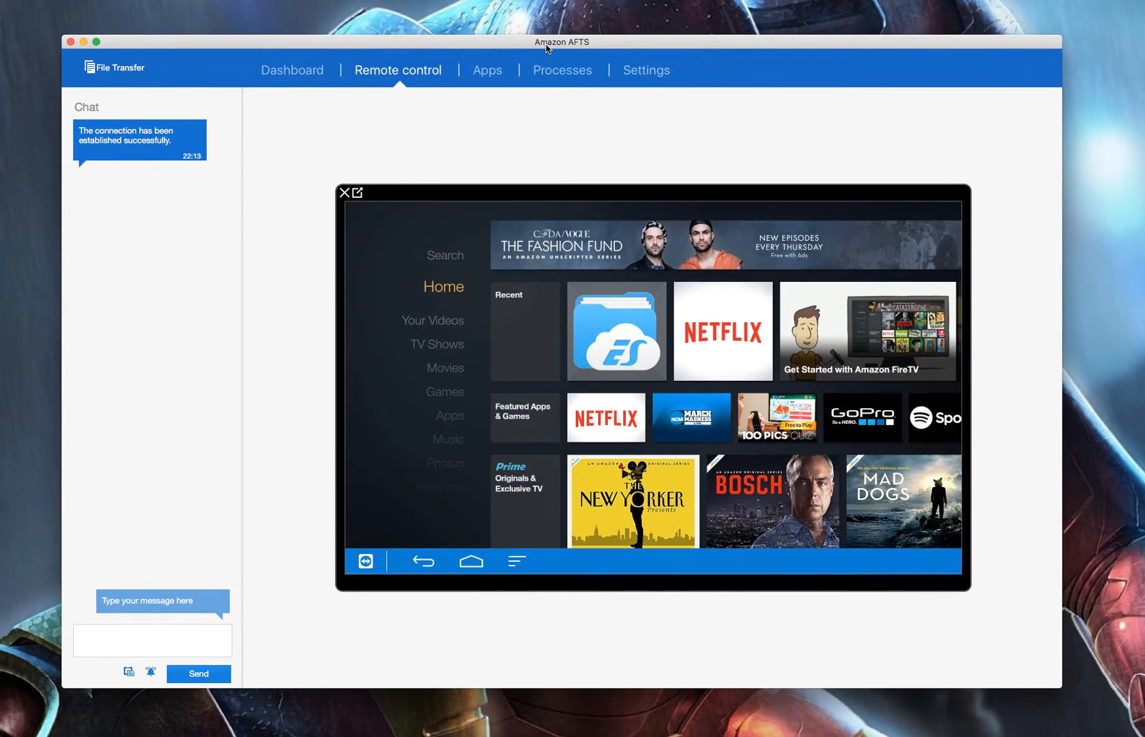
pyautogui.moveTo(562, 49)
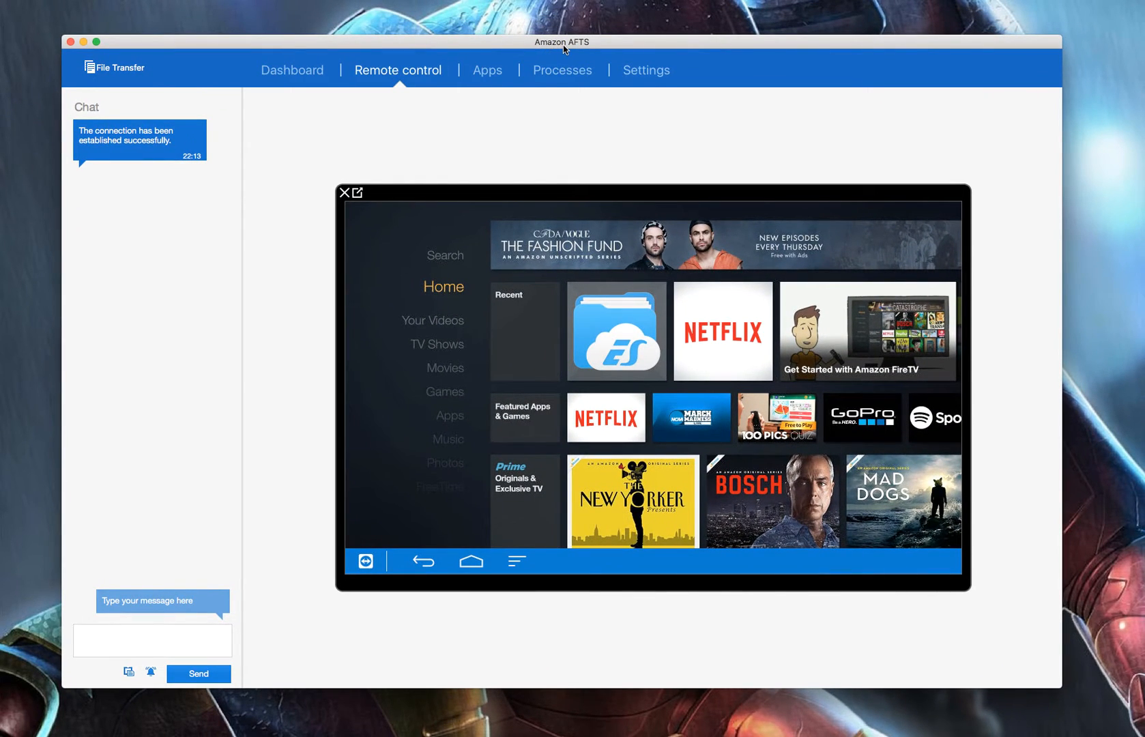
pyautogui.moveTo(699, 120)
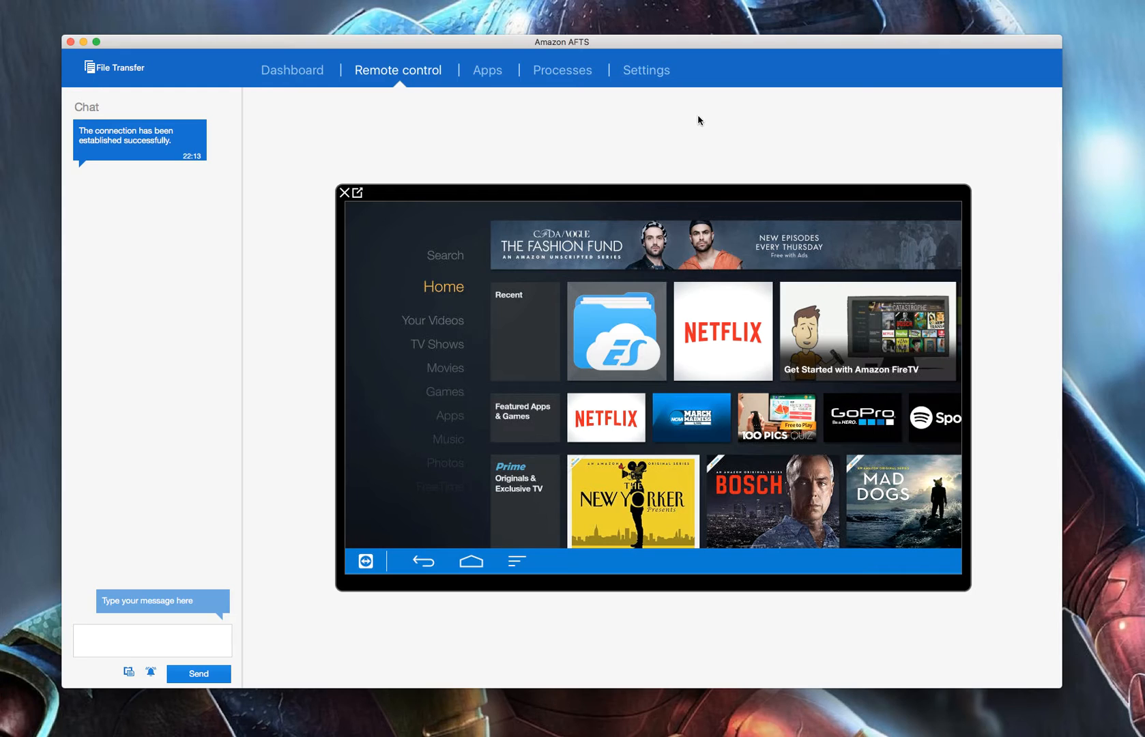
pyautogui.moveTo(562, 177)
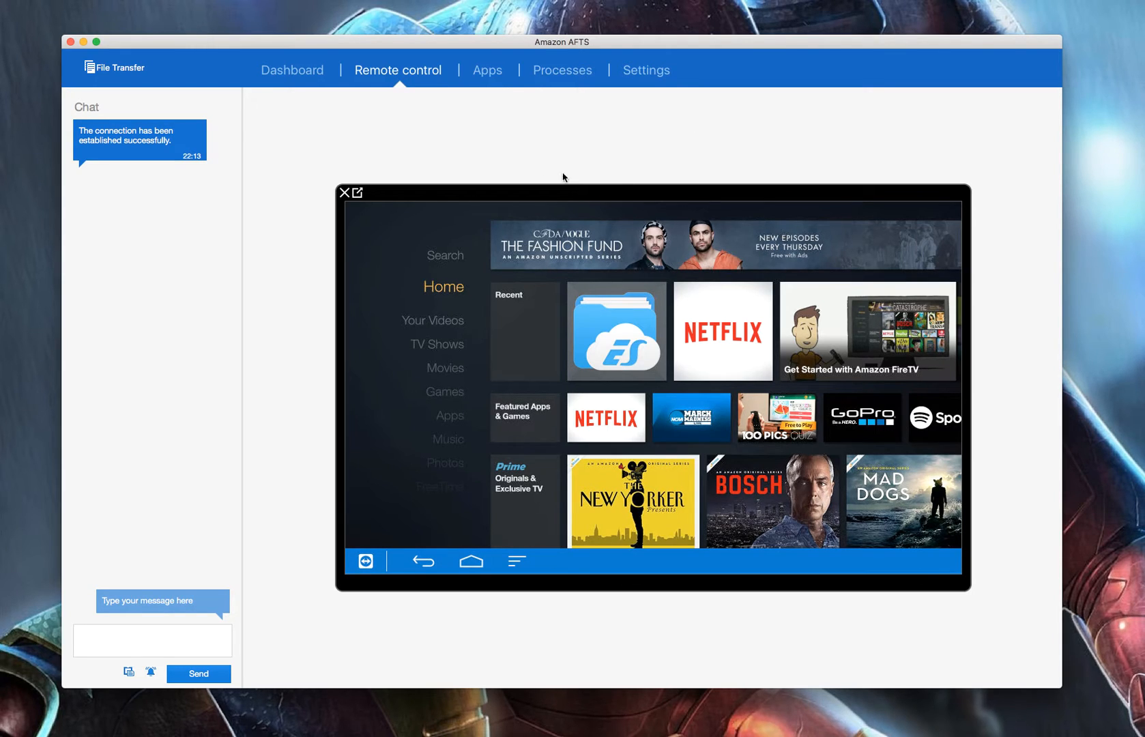
pyautogui.moveTo(668, 139)
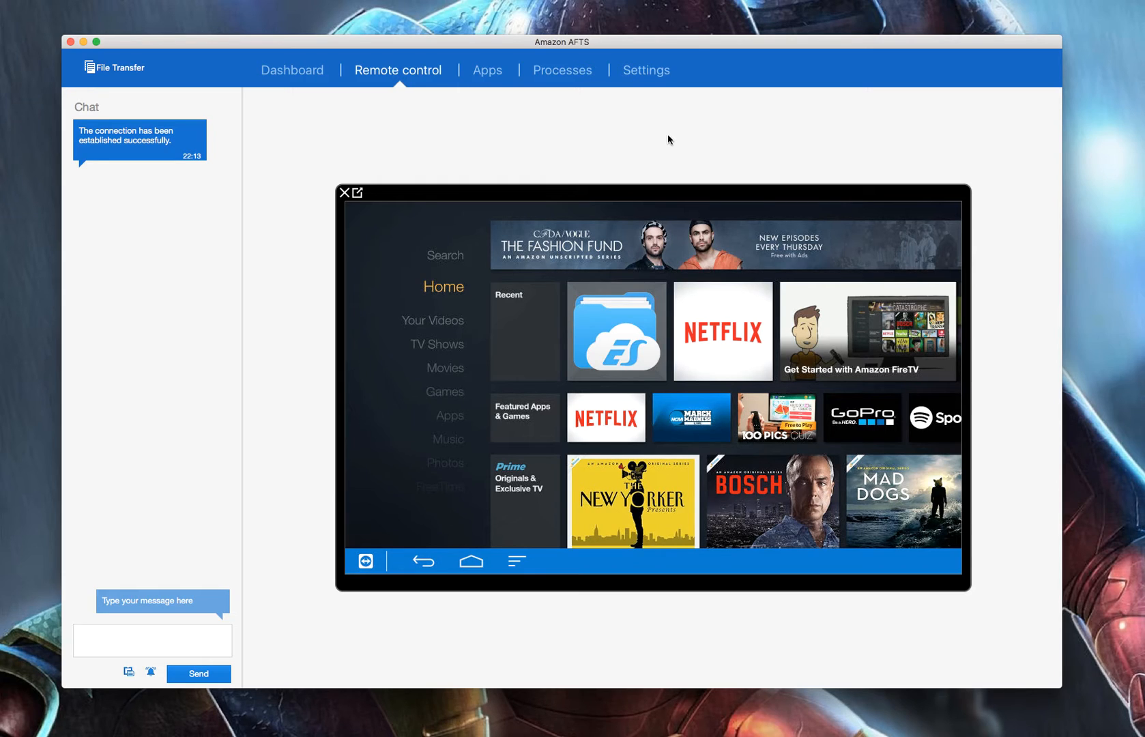
pyautogui.moveTo(50, 188)
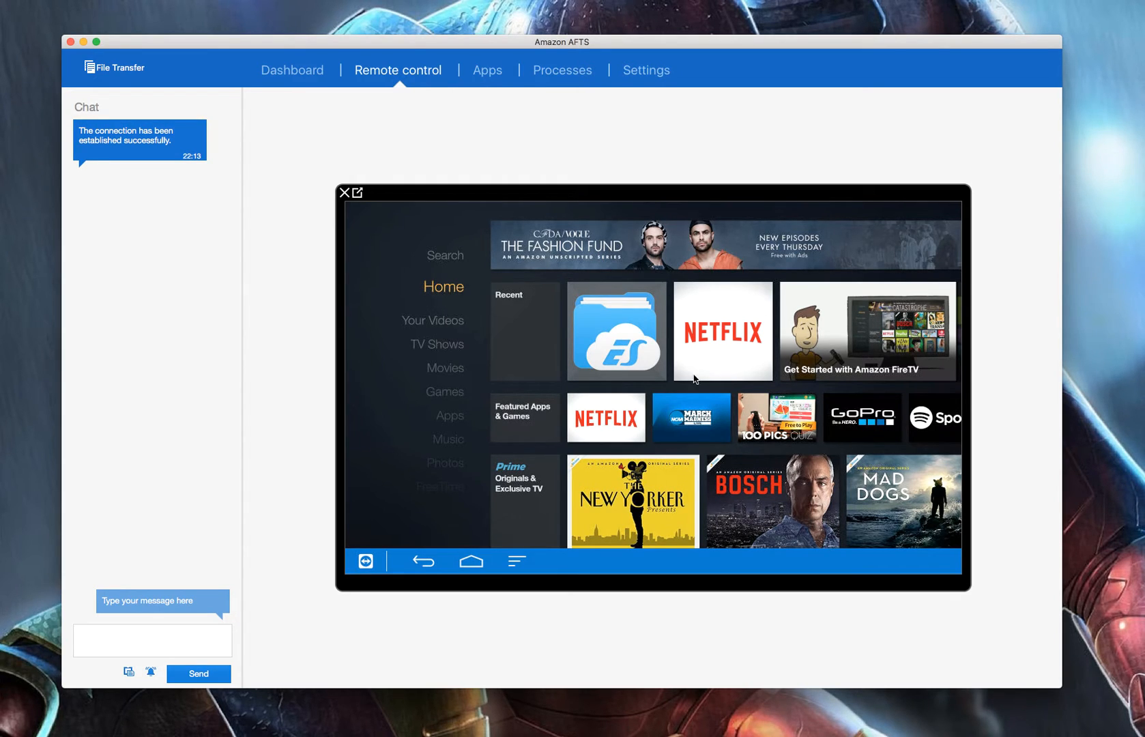
pyautogui.moveTo(652, 305)
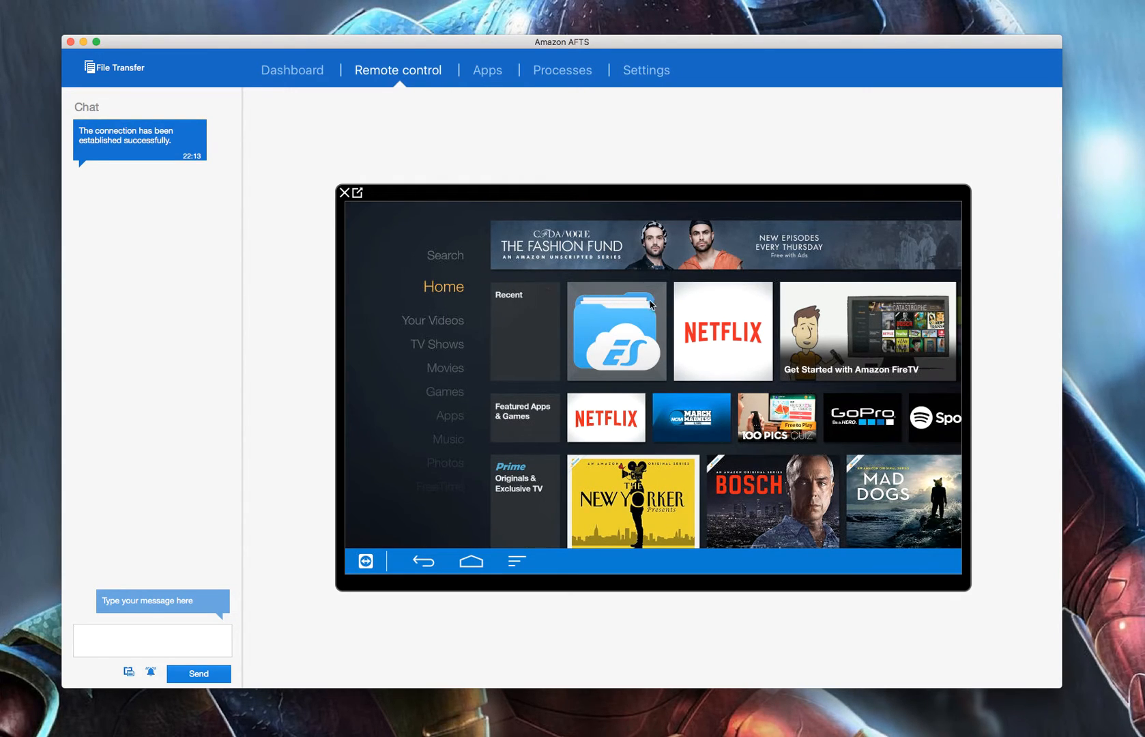
pyautogui.moveTo(628, 281)
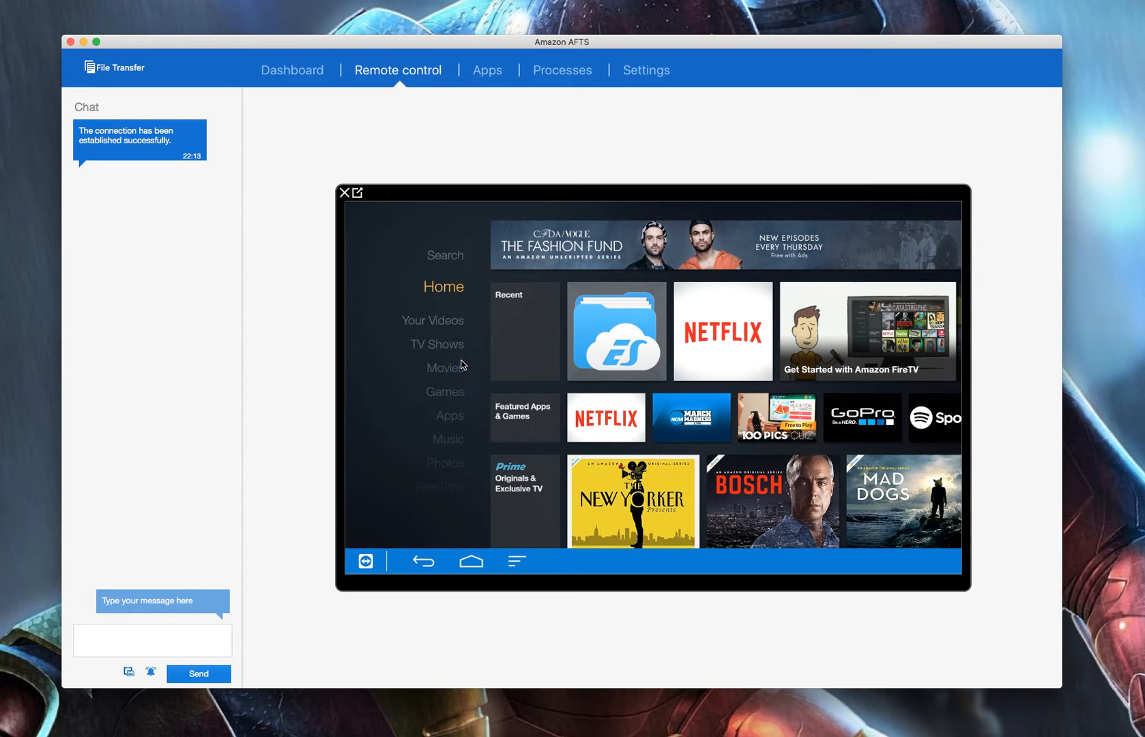
pyautogui.moveTo(149, 79)
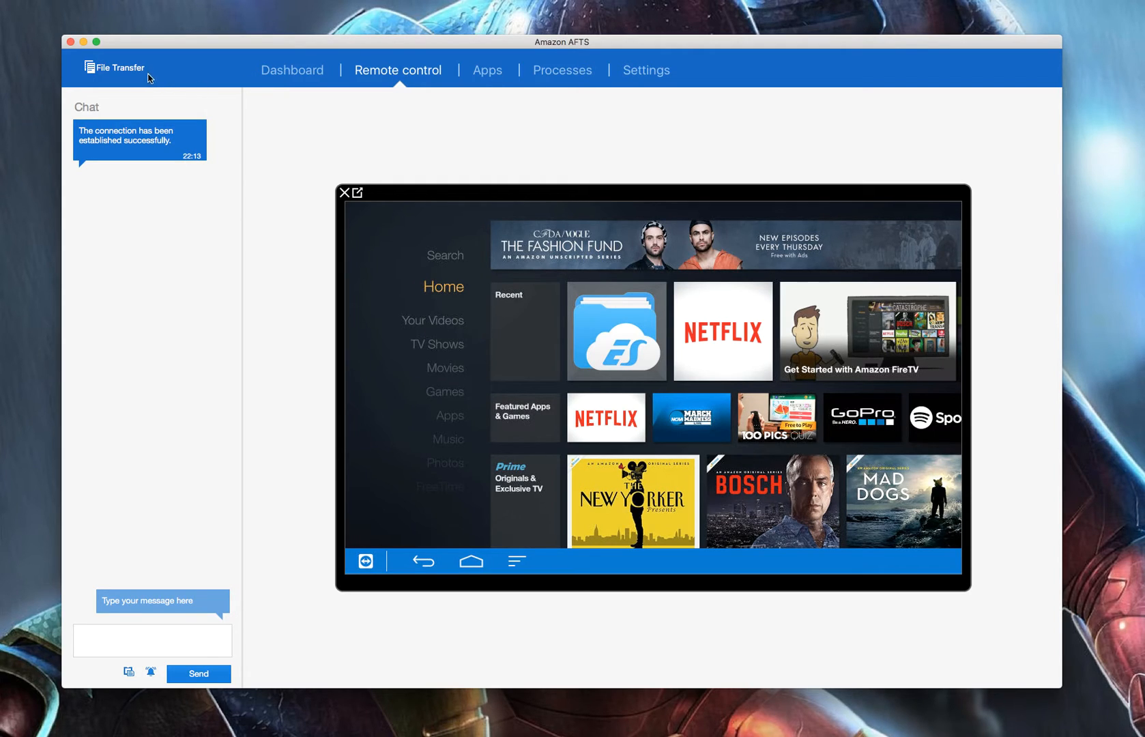
# Step: Briefly check file transfer, then list the Fire TV's installed apps such as Kodi and Netflix
pyautogui.click(116, 67)
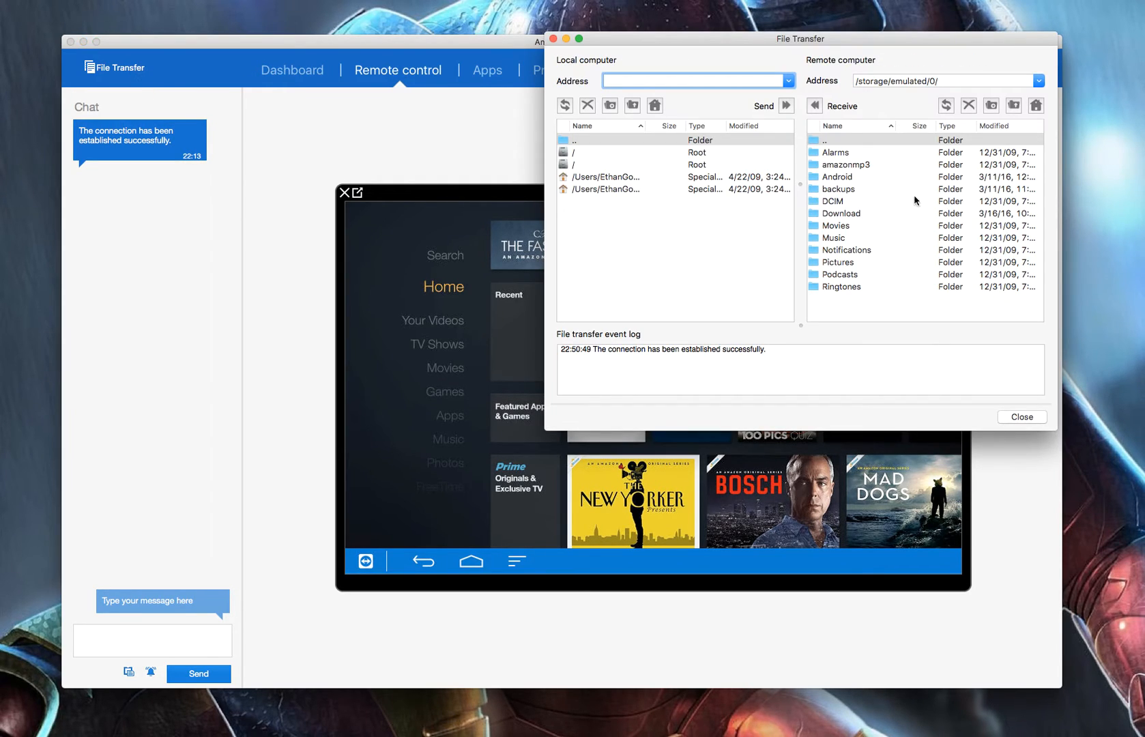
pyautogui.moveTo(795, 284)
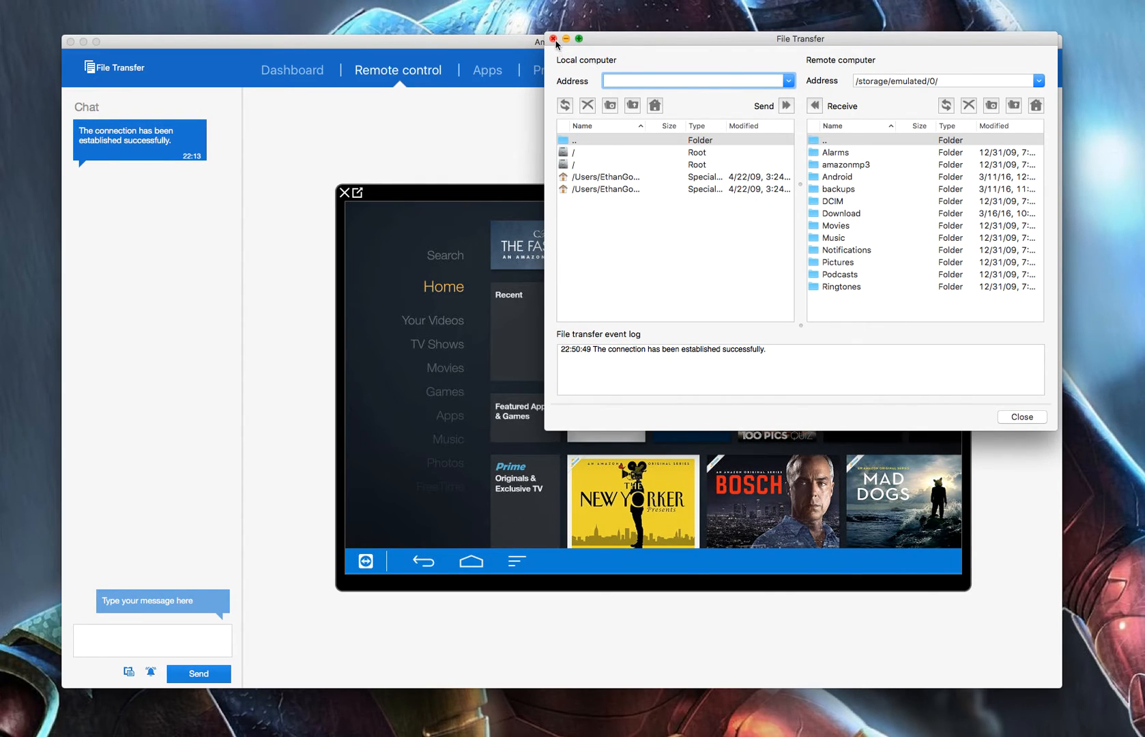
pyautogui.click(553, 39)
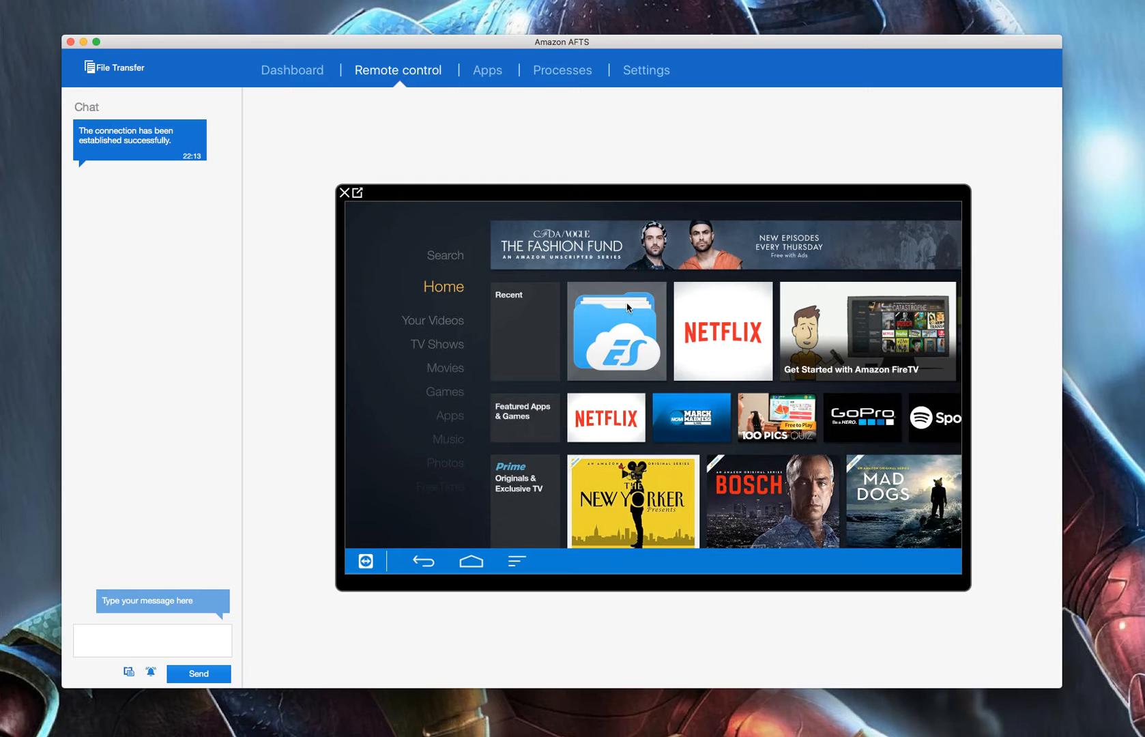
pyautogui.moveTo(799, 361)
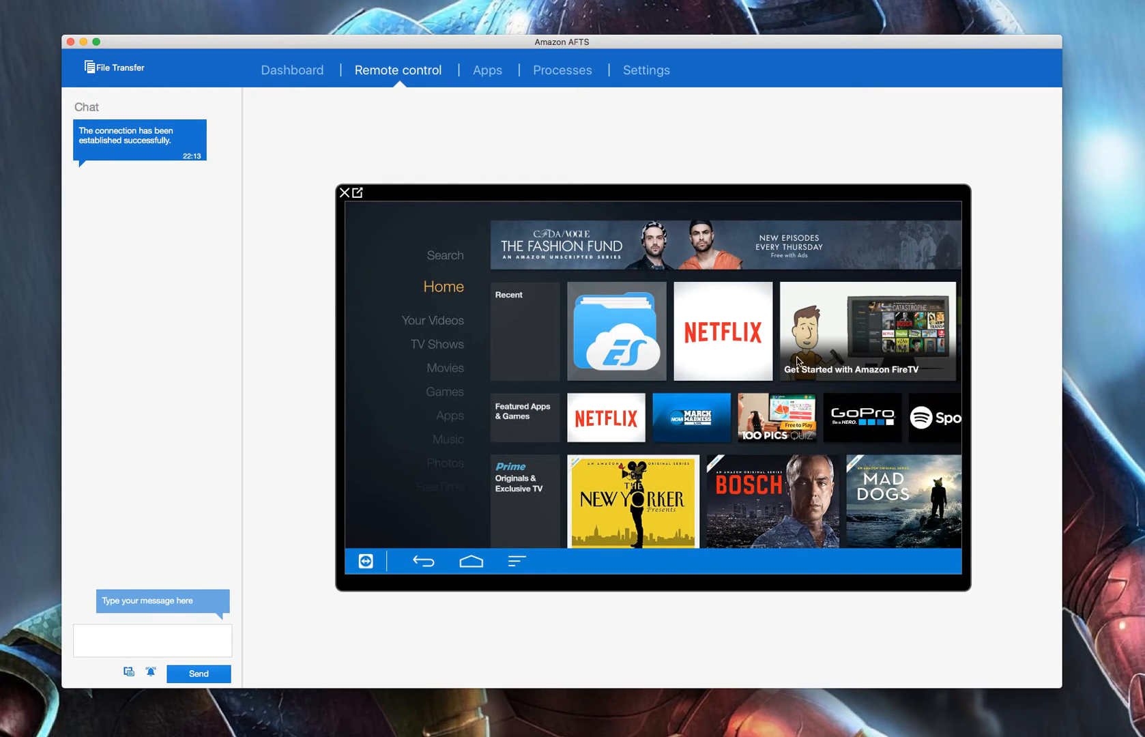
pyautogui.moveTo(535, 377)
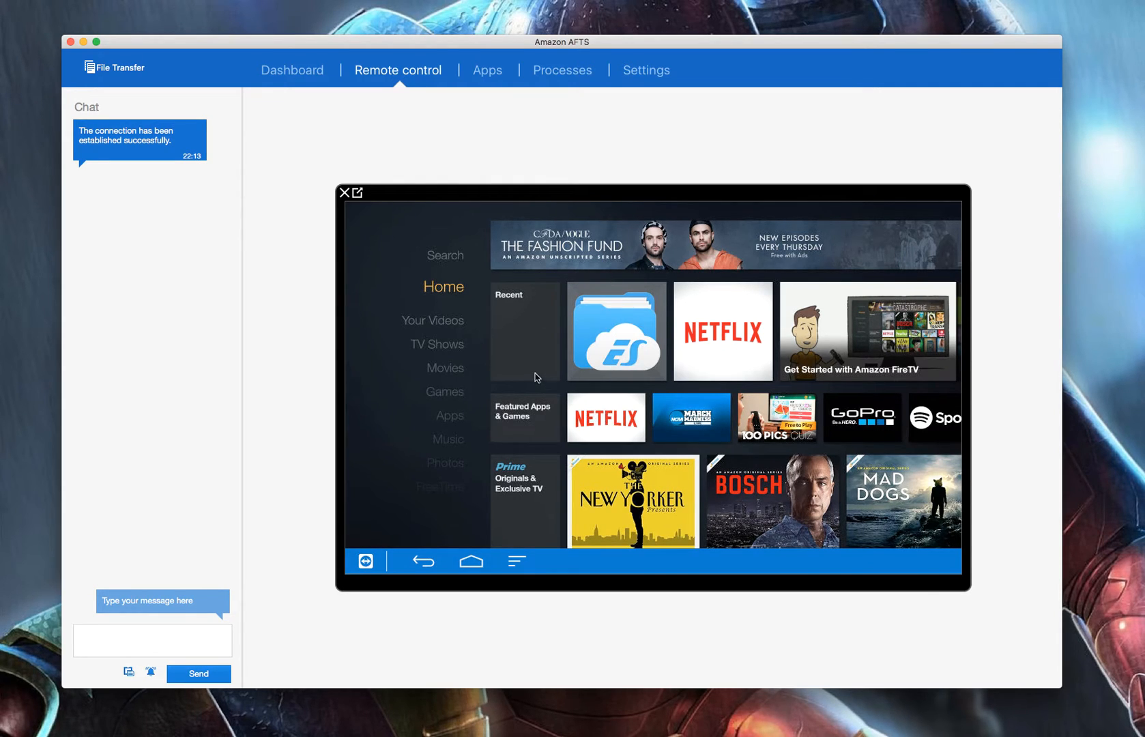
pyautogui.moveTo(437, 322)
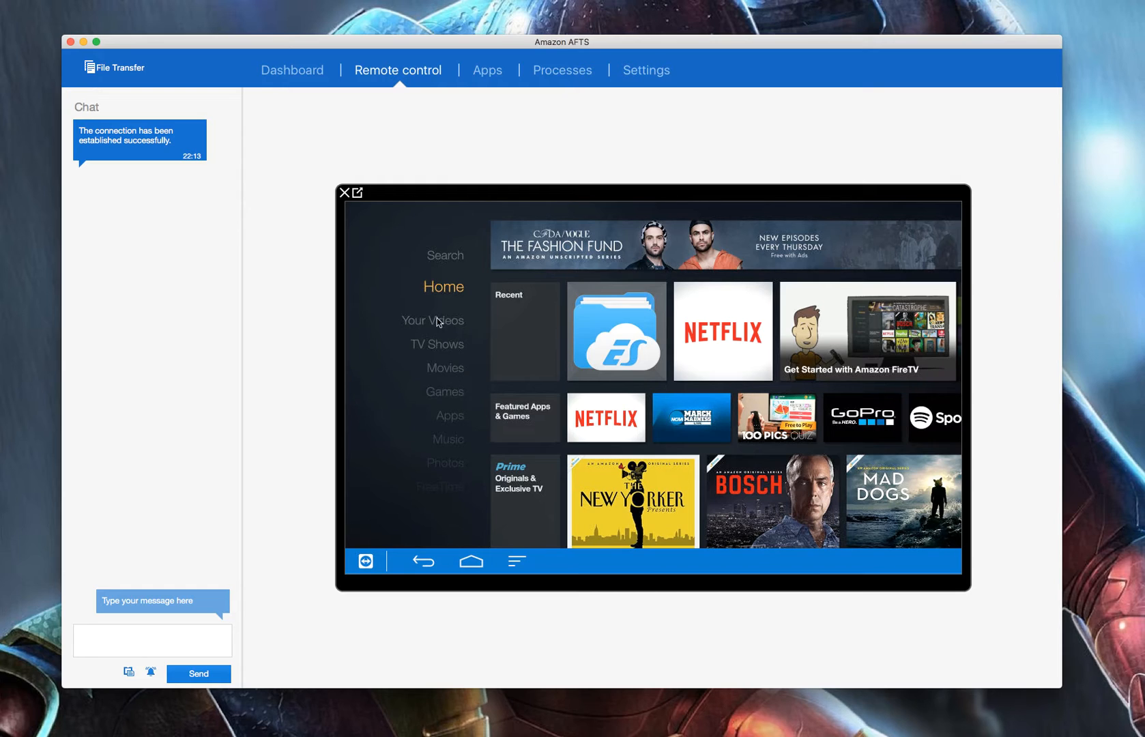
pyautogui.moveTo(546, 419)
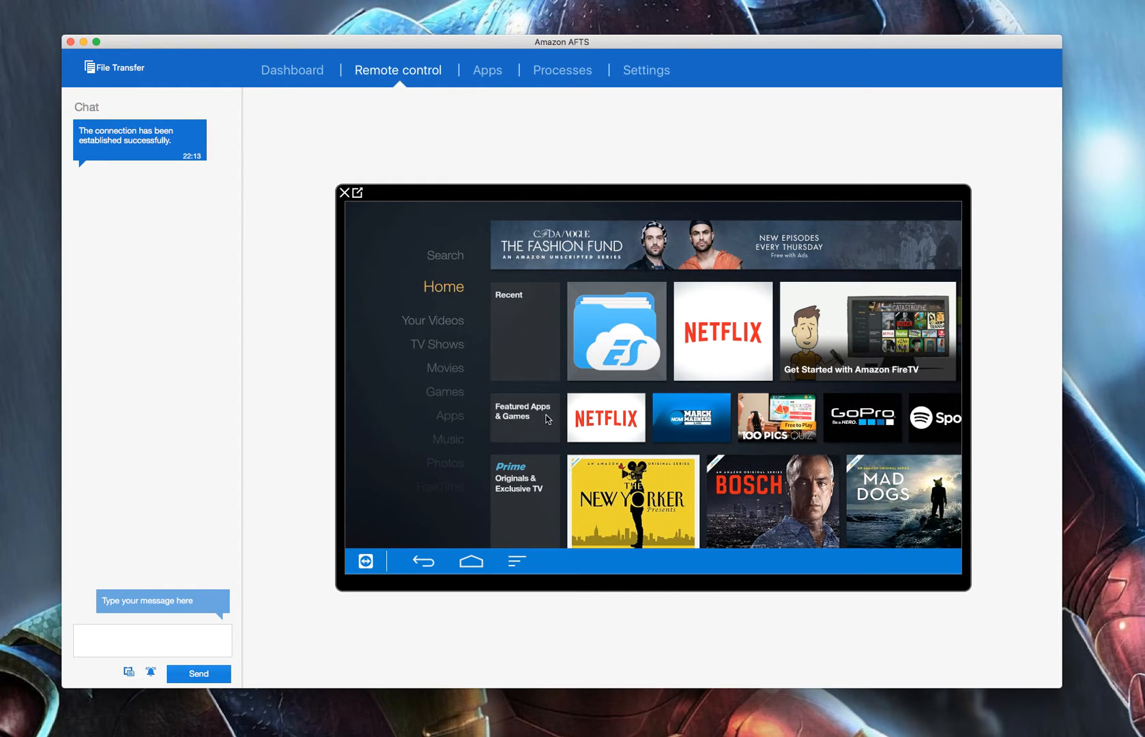
pyautogui.moveTo(562, 376)
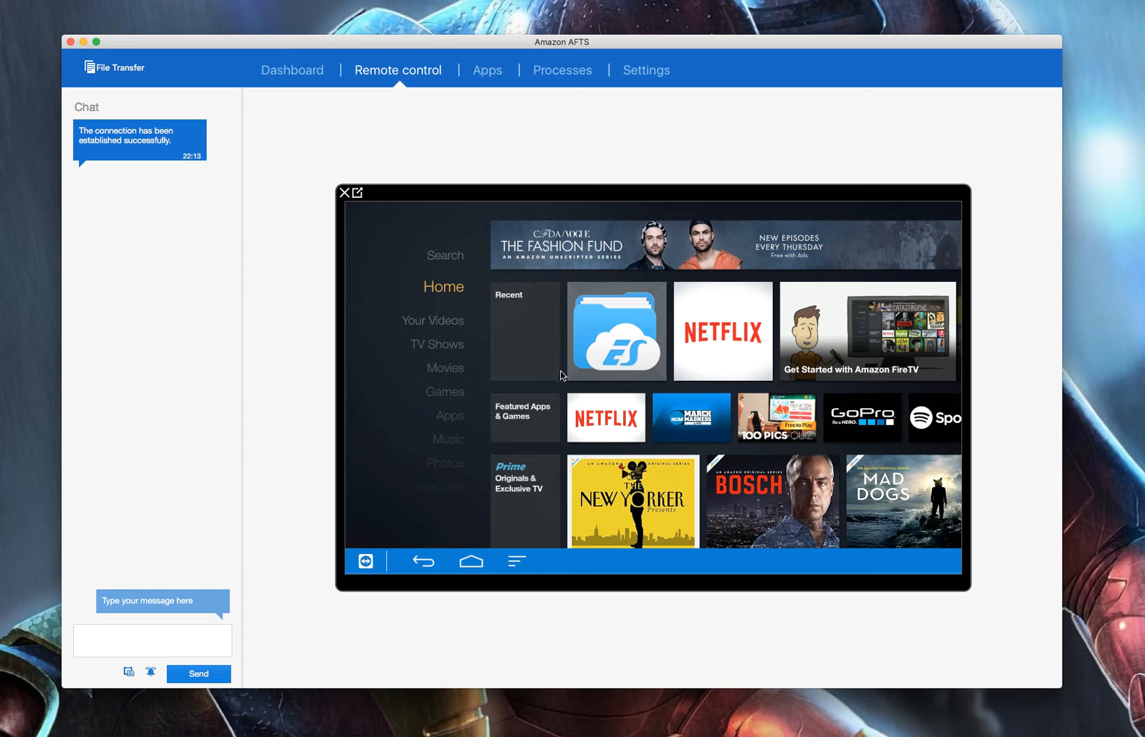
pyautogui.moveTo(554, 385)
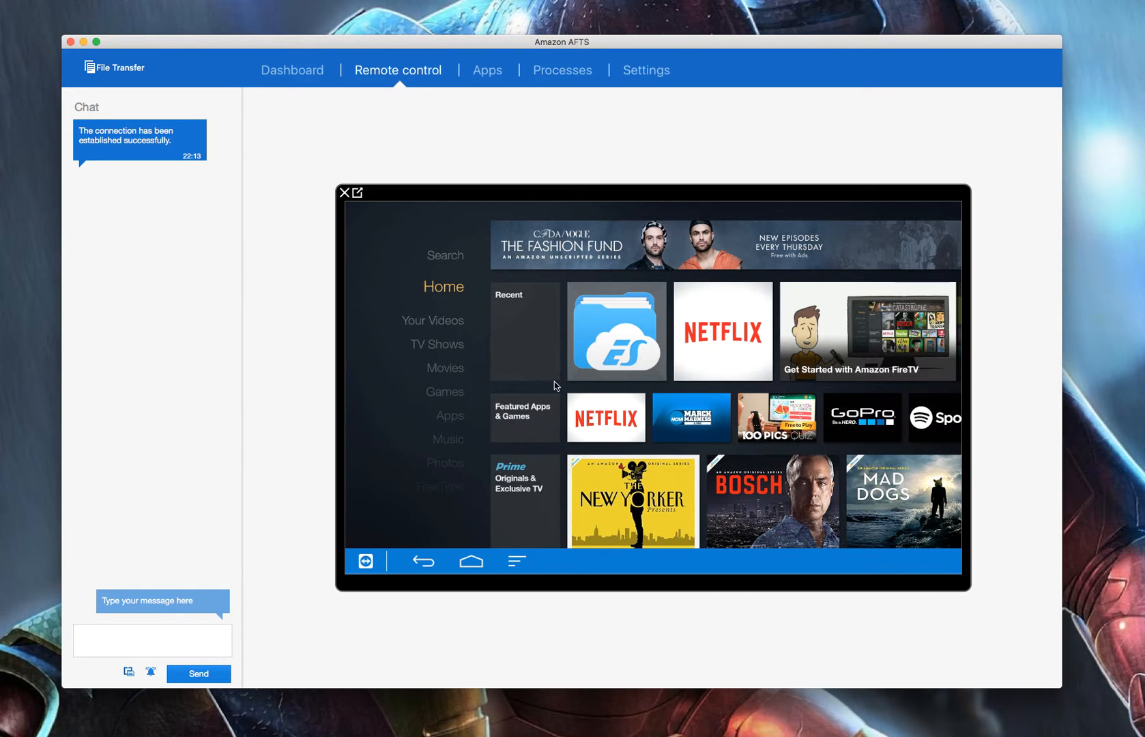
pyautogui.moveTo(298, 217)
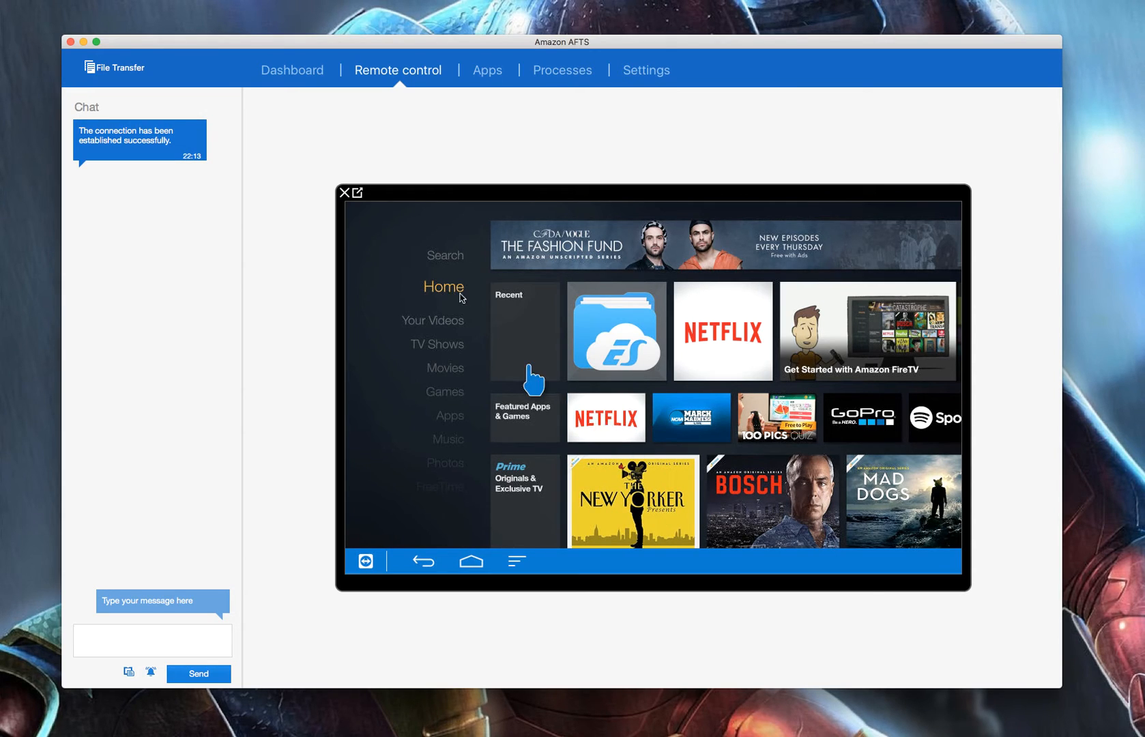
pyautogui.moveTo(460, 369)
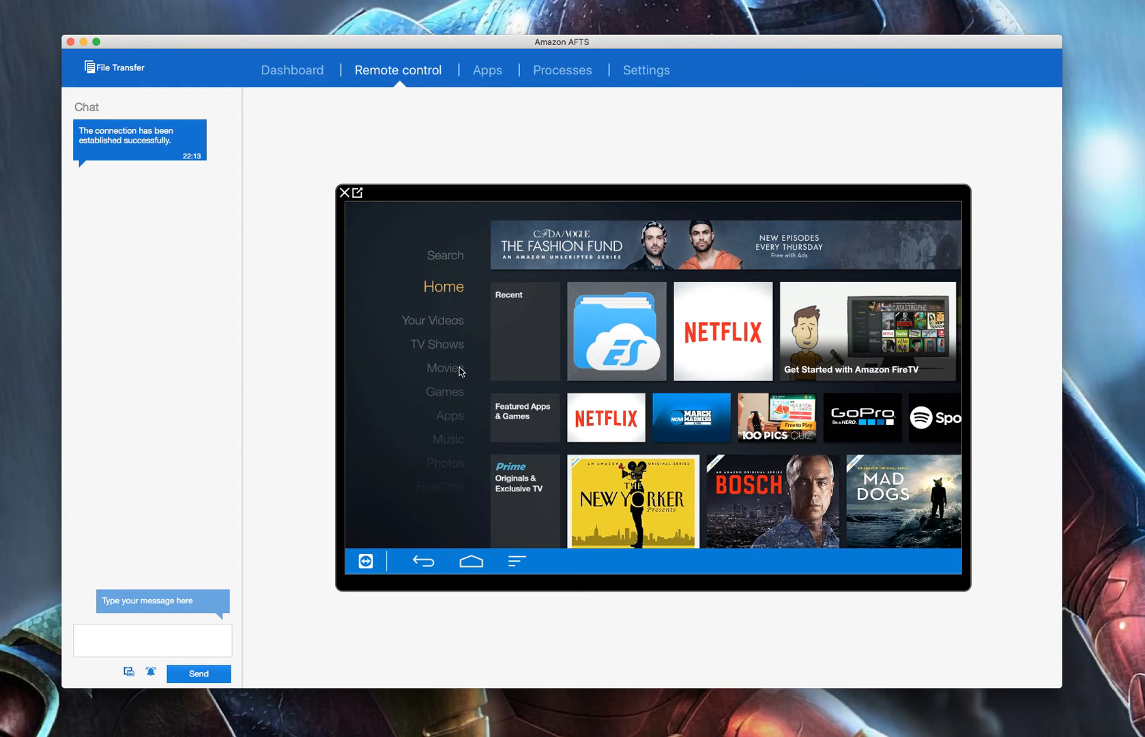
pyautogui.click(424, 310)
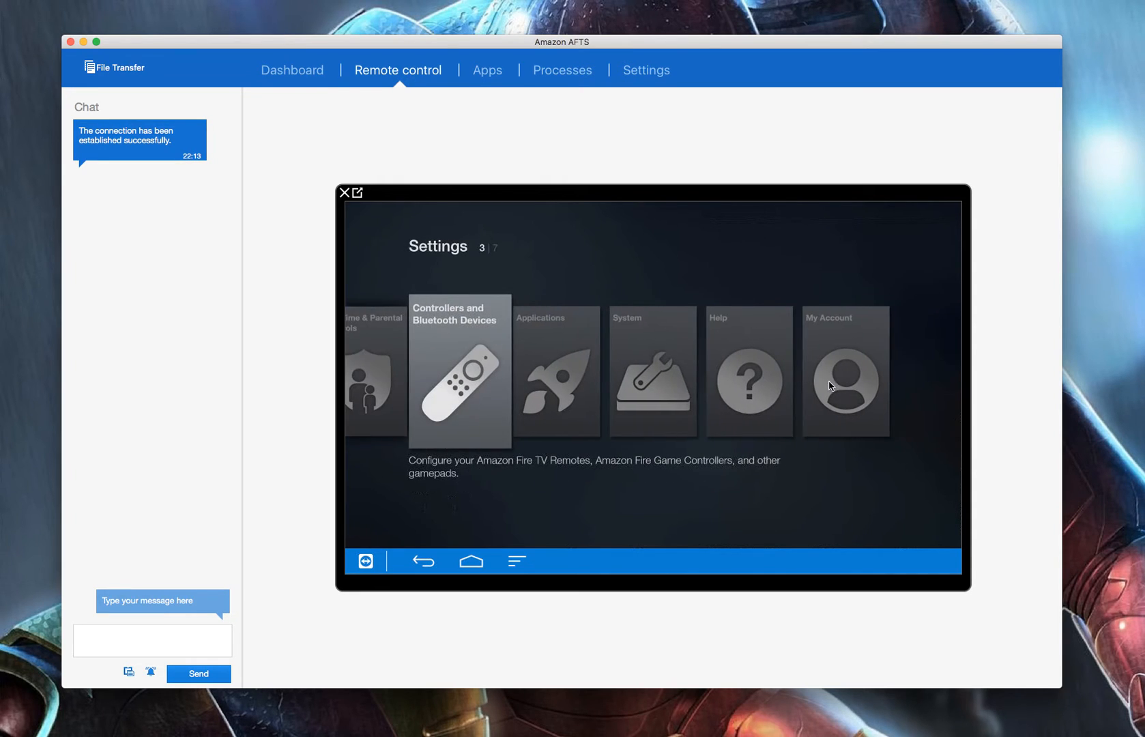
pyautogui.press('Right')
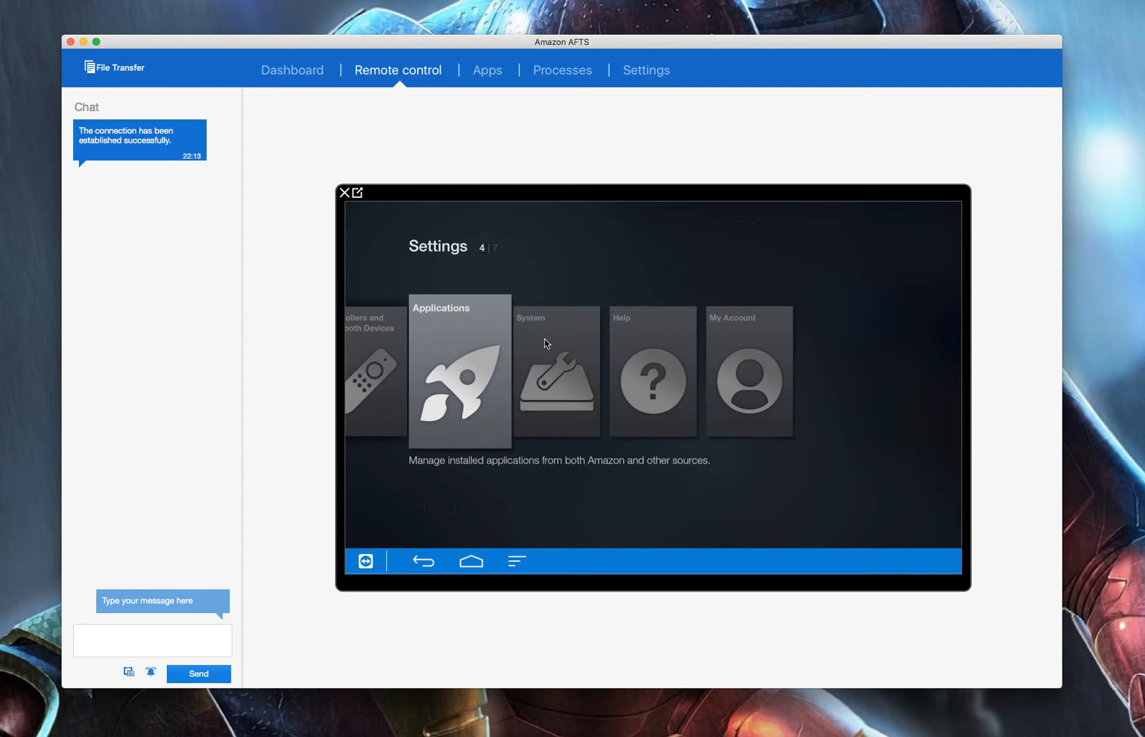
pyautogui.moveTo(610, 345)
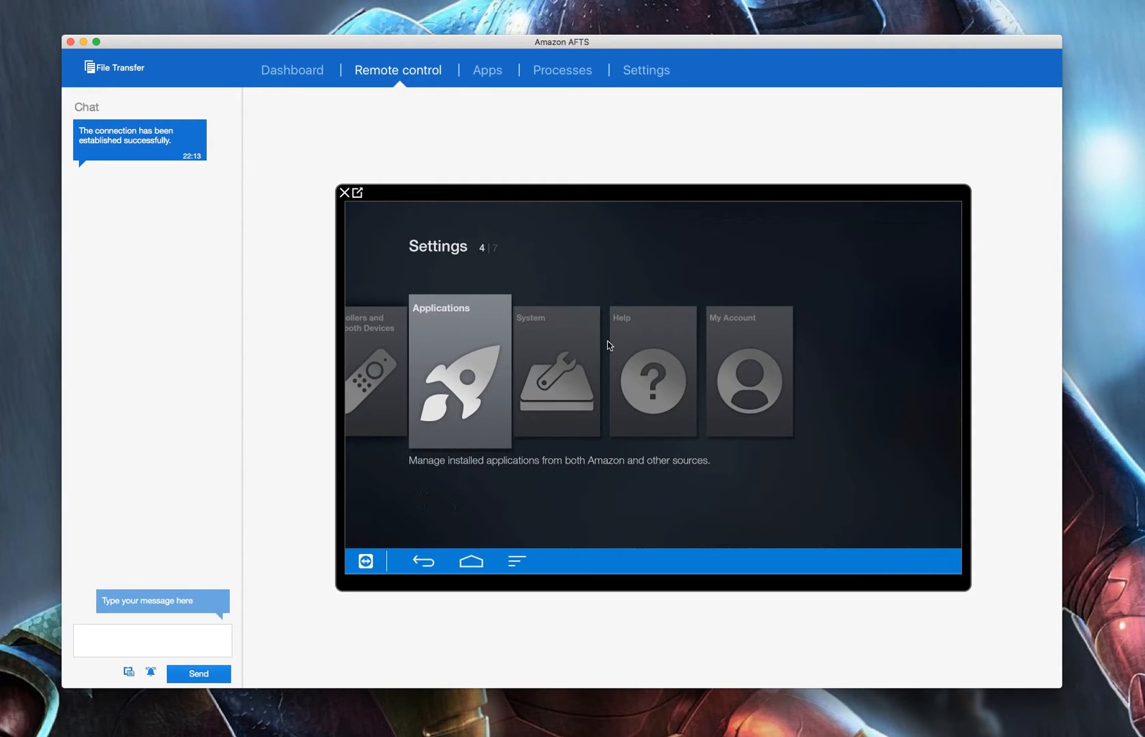
pyautogui.moveTo(490, 93)
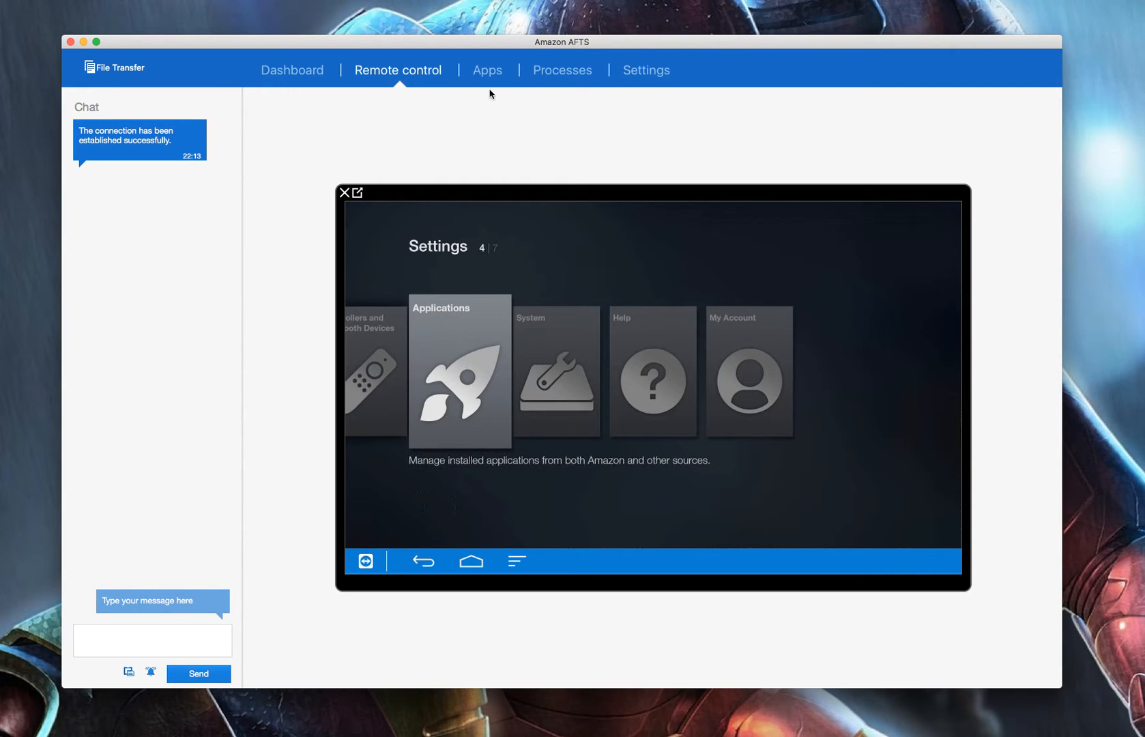
pyautogui.click(487, 70)
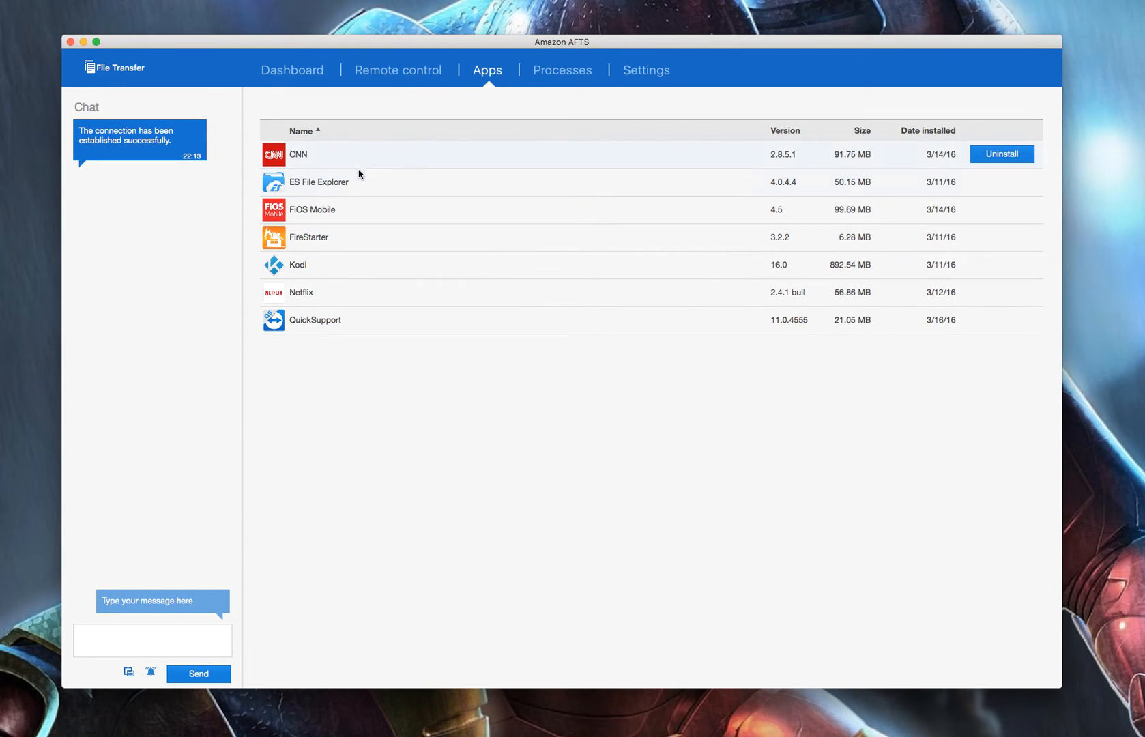
pyautogui.moveTo(348, 300)
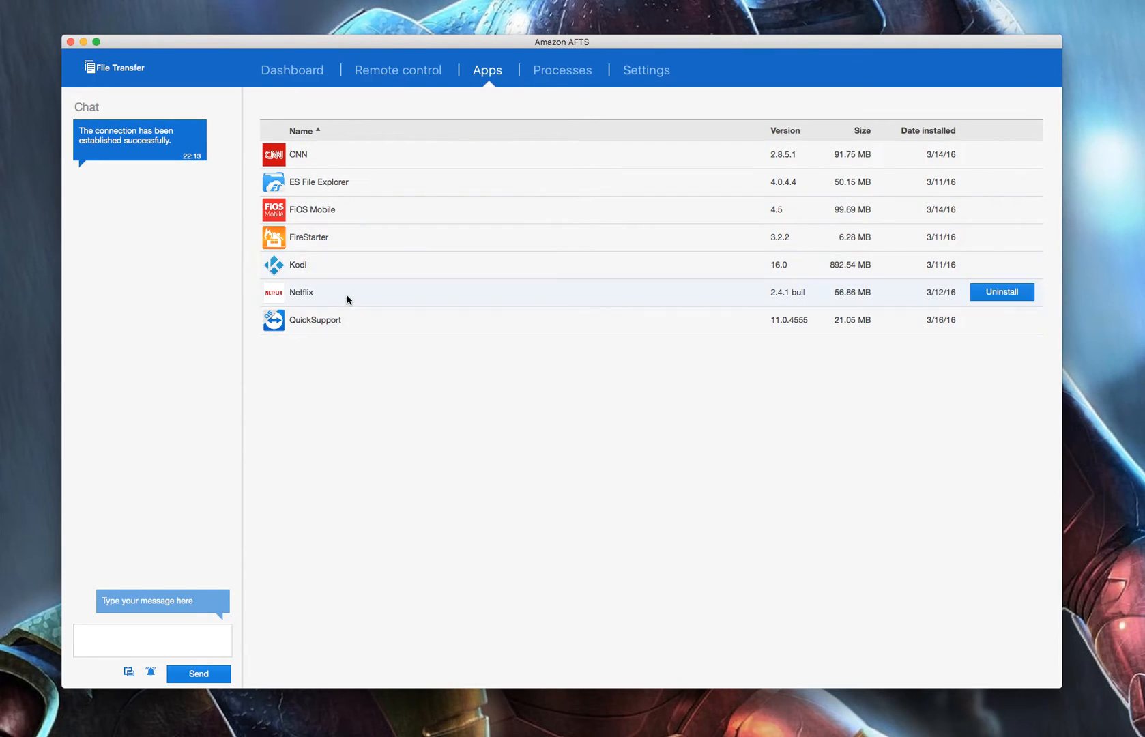
pyautogui.moveTo(378, 181)
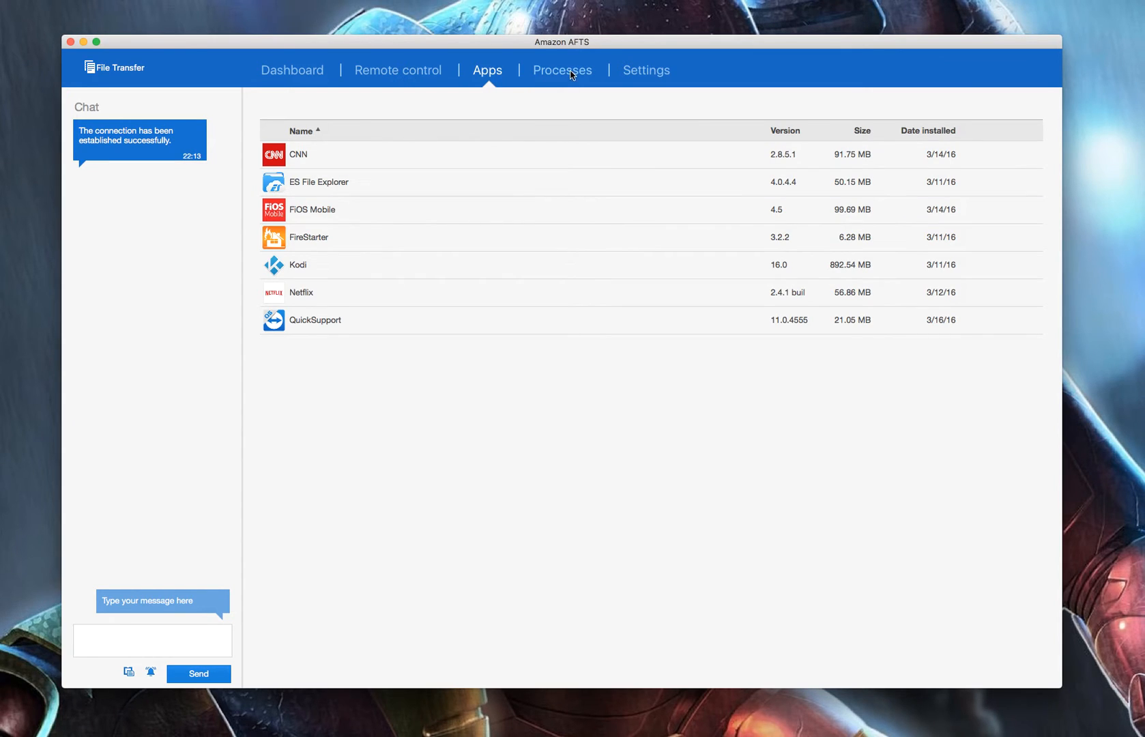
# Step: Show the Fire TV's running processes, including QuickSupport with PID, memory and runtime
pyautogui.click(562, 71)
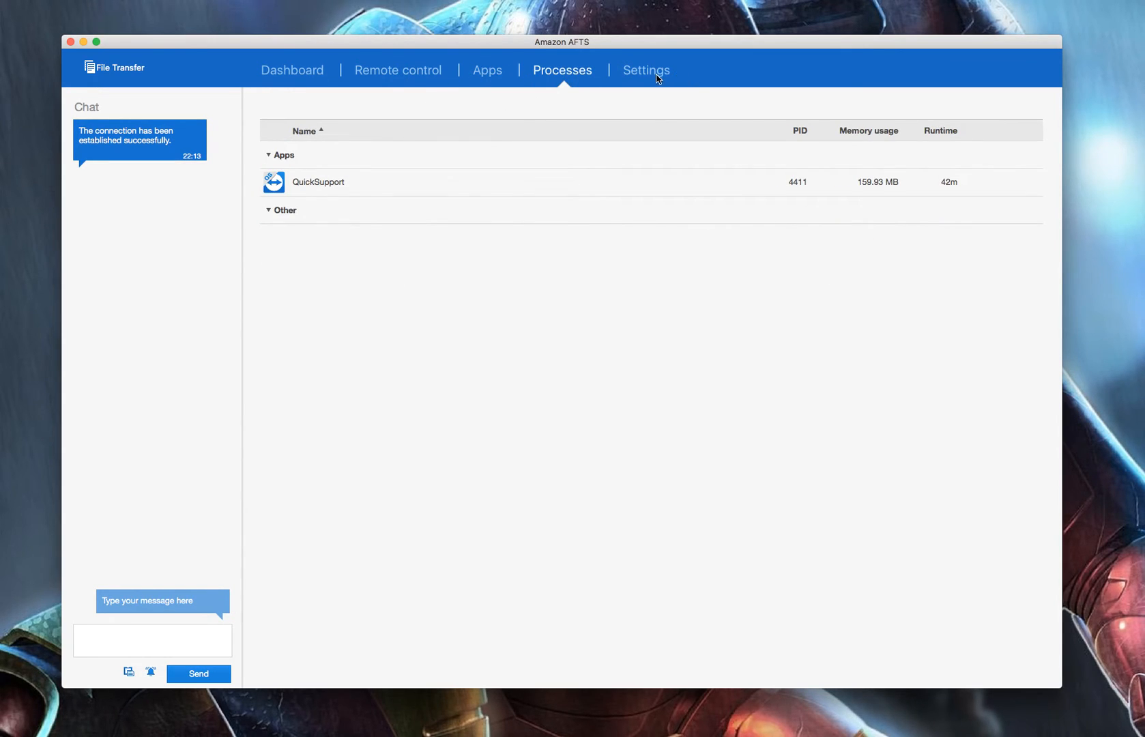
# Step: Review the Fire TV dashboard's CPU, RAM and storage, then return to the mirrored Settings screen
pyautogui.click(292, 70)
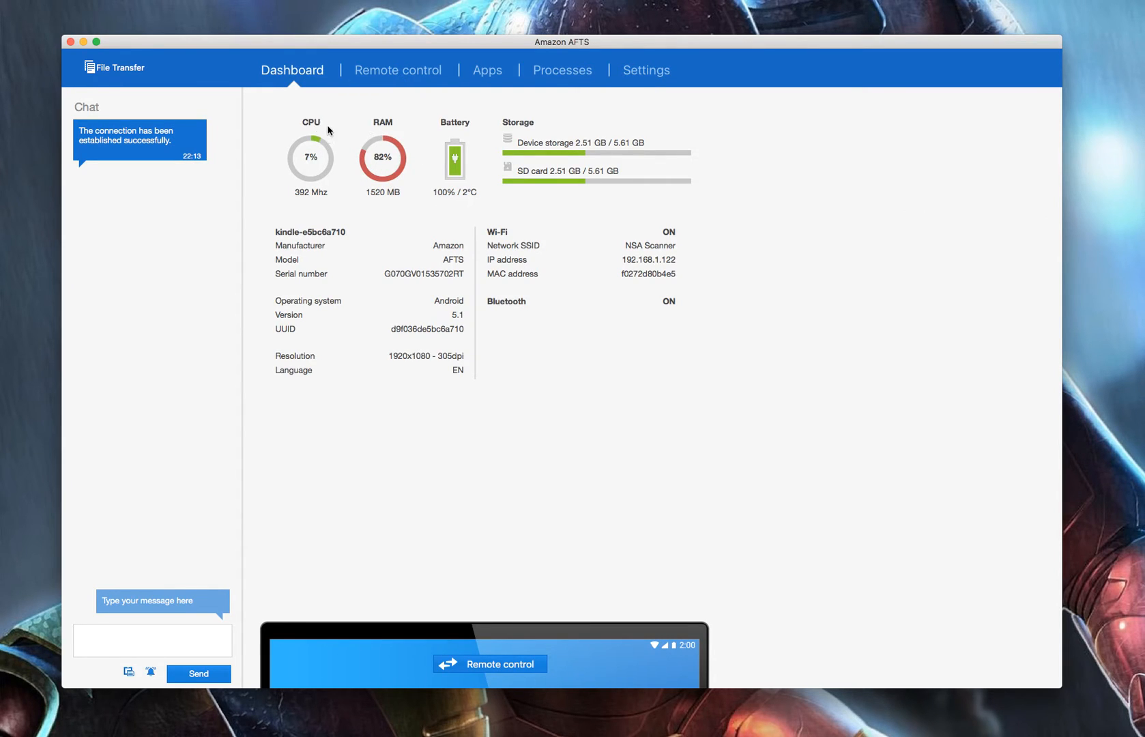
pyautogui.moveTo(398, 207)
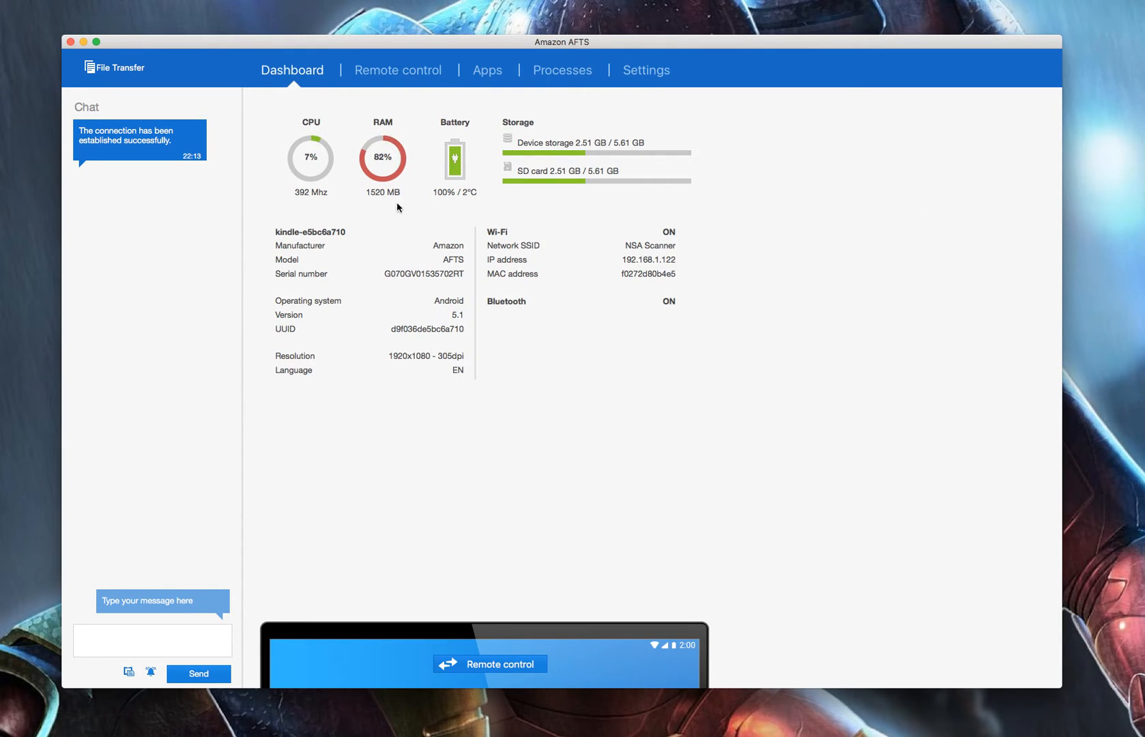
pyautogui.moveTo(627, 214)
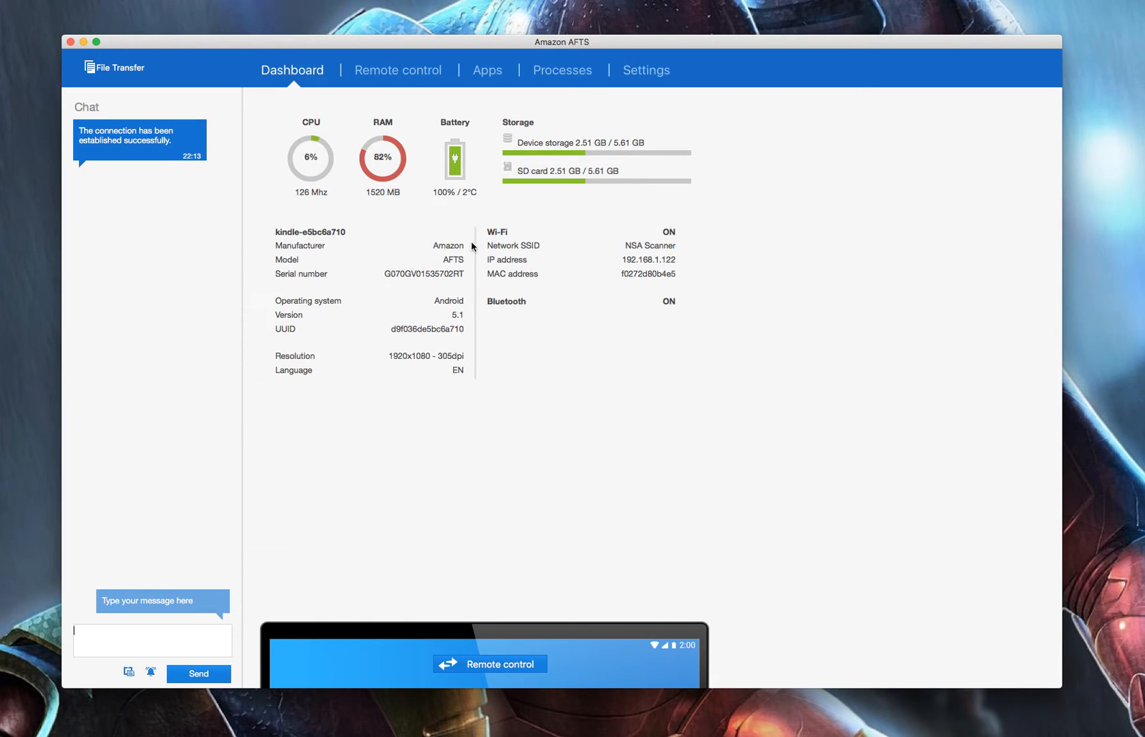
pyautogui.moveTo(568, 181)
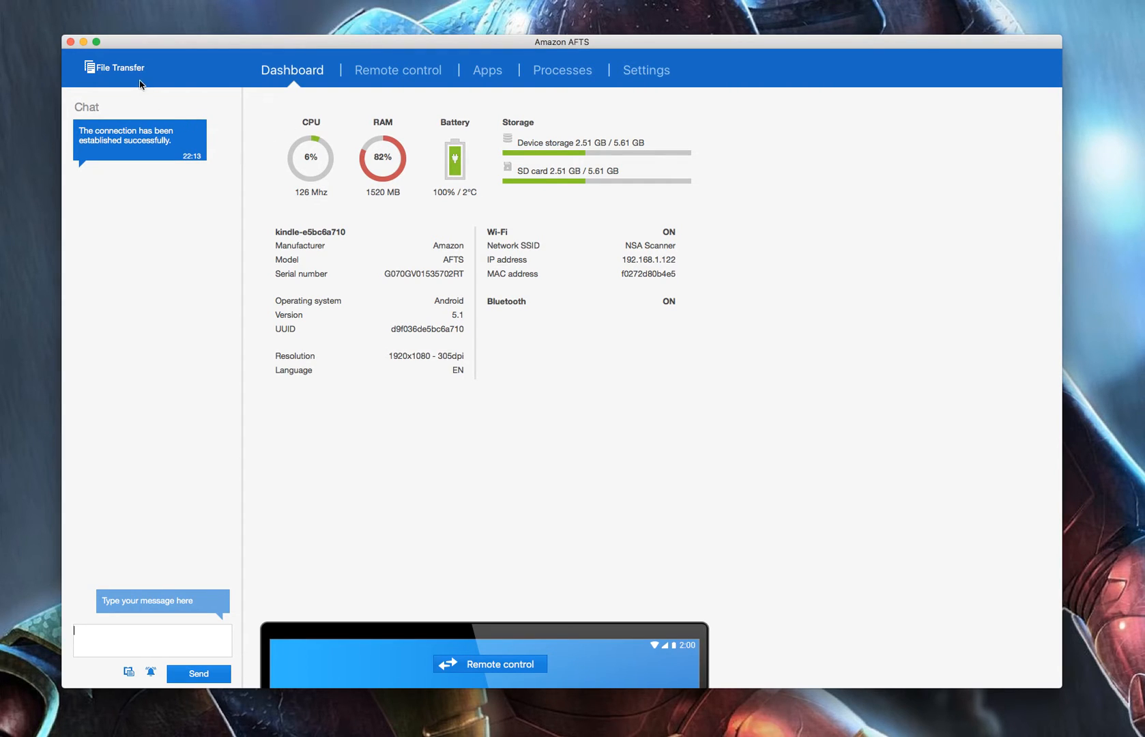
pyautogui.click(114, 69)
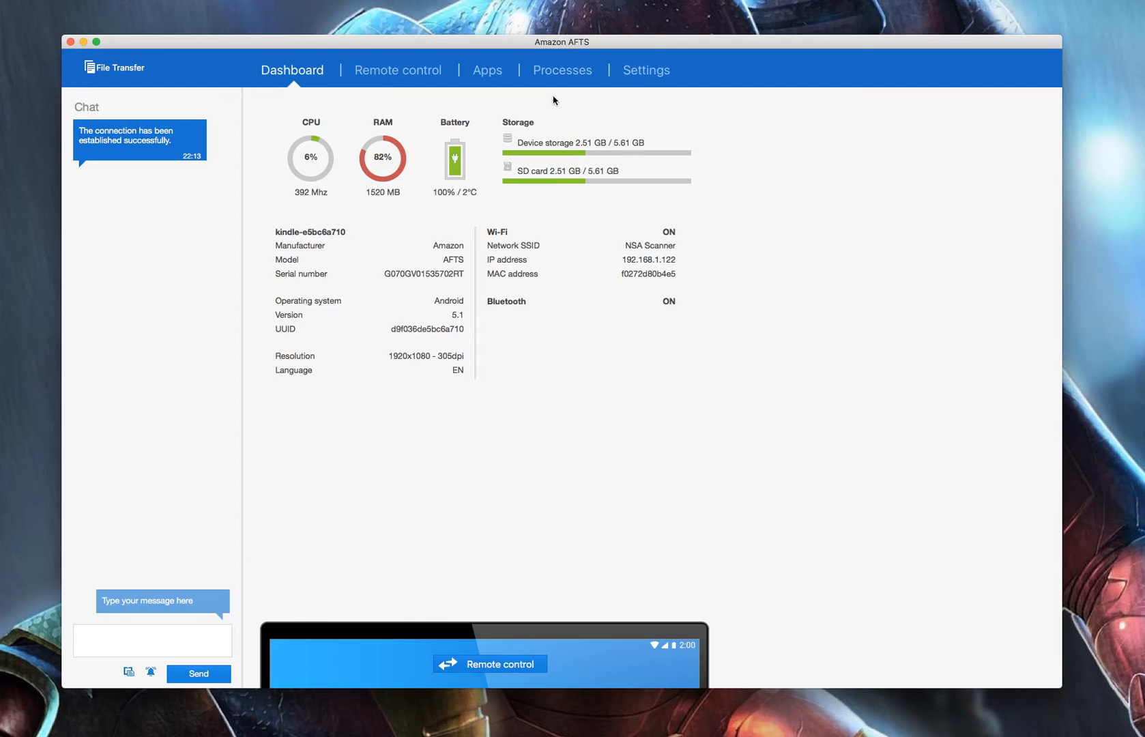
pyautogui.click(398, 70)
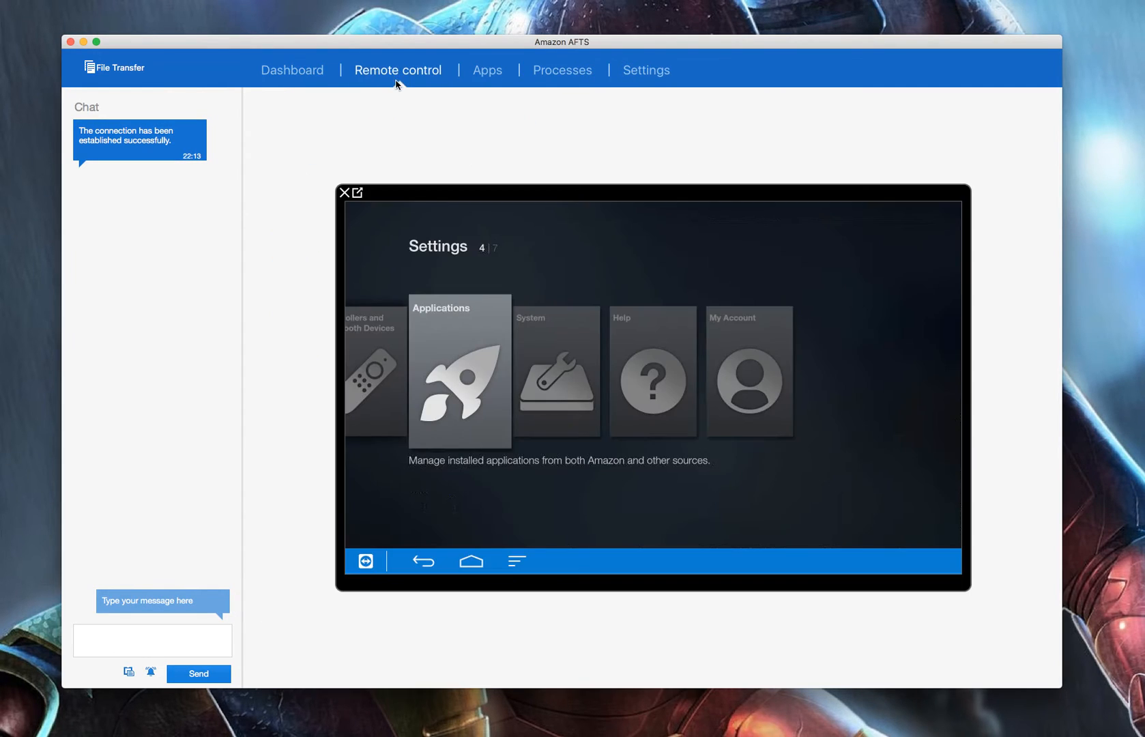
pyautogui.moveTo(607, 420)
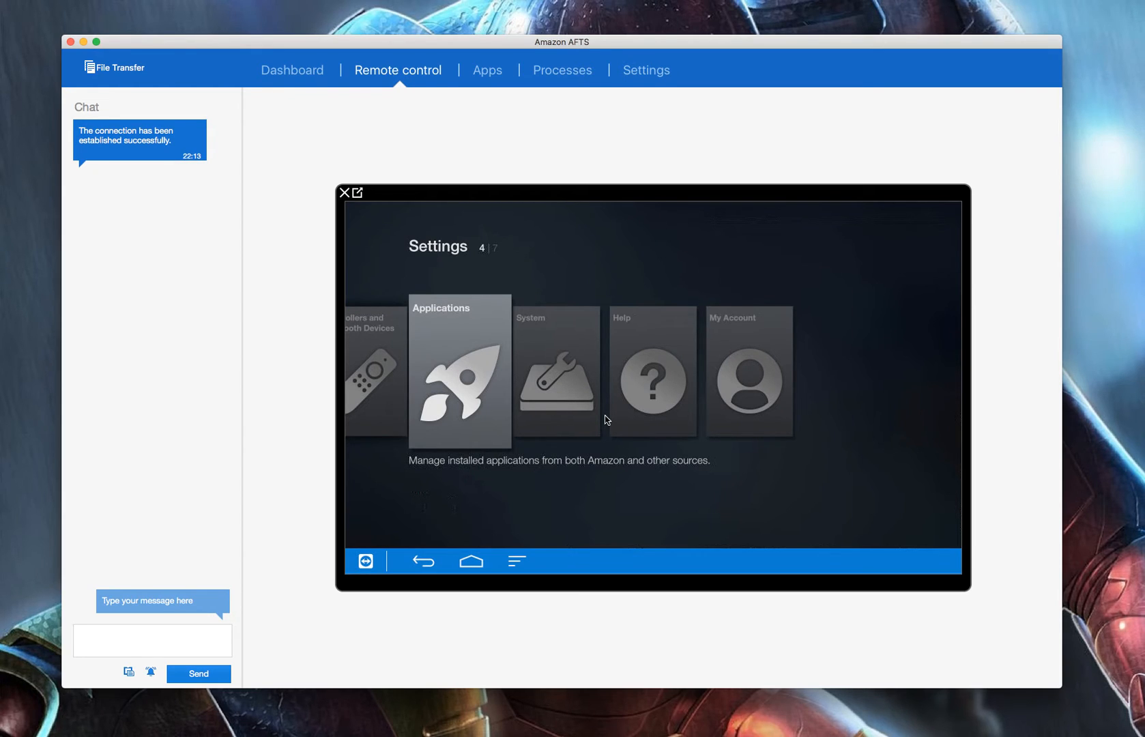
pyautogui.moveTo(543, 421)
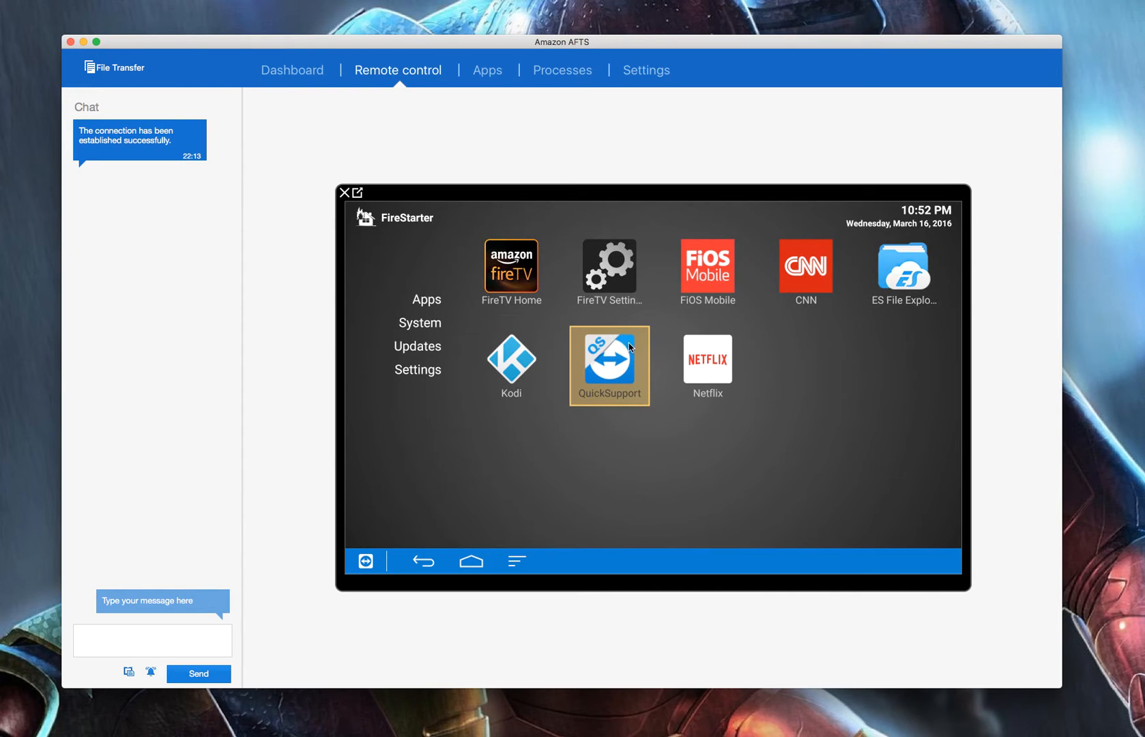
pyautogui.moveTo(662, 373)
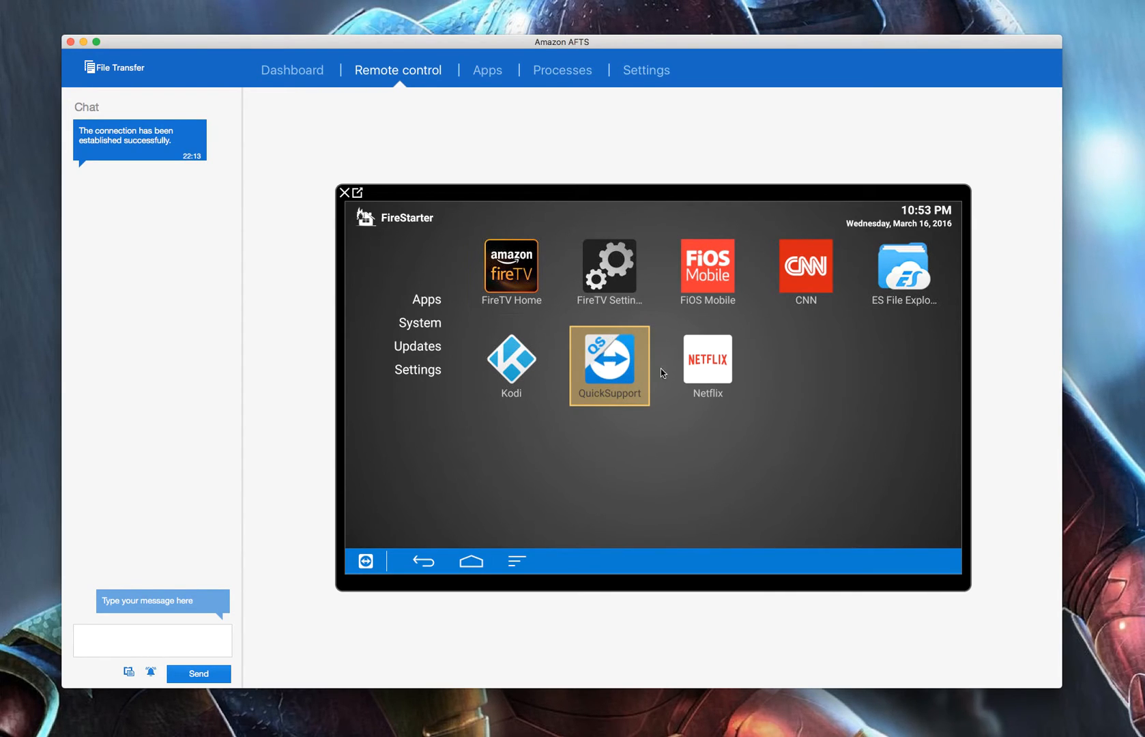
pyautogui.moveTo(645, 375)
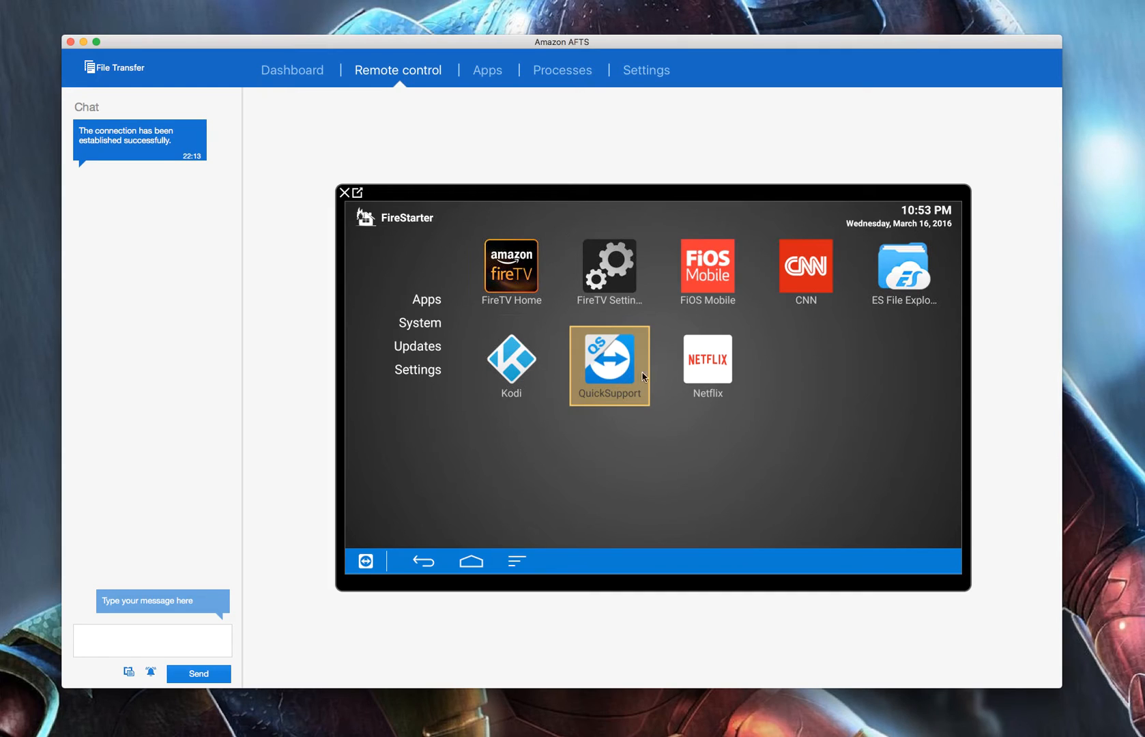
pyautogui.moveTo(653, 378)
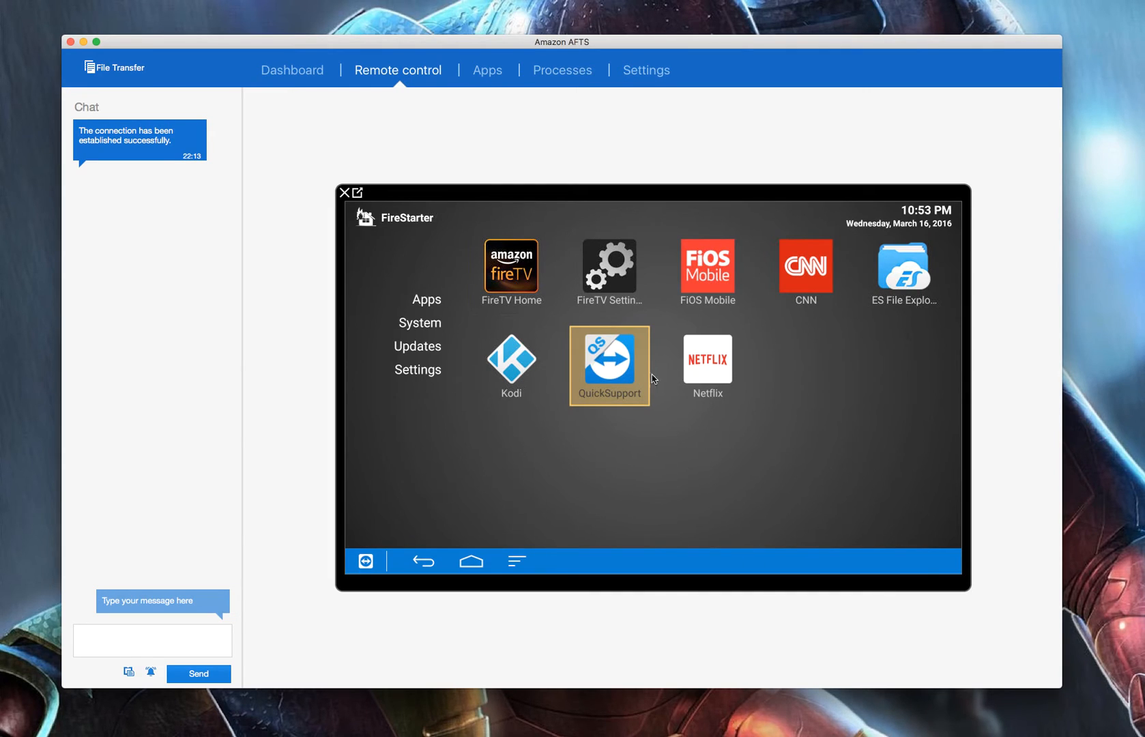
pyautogui.moveTo(650, 365)
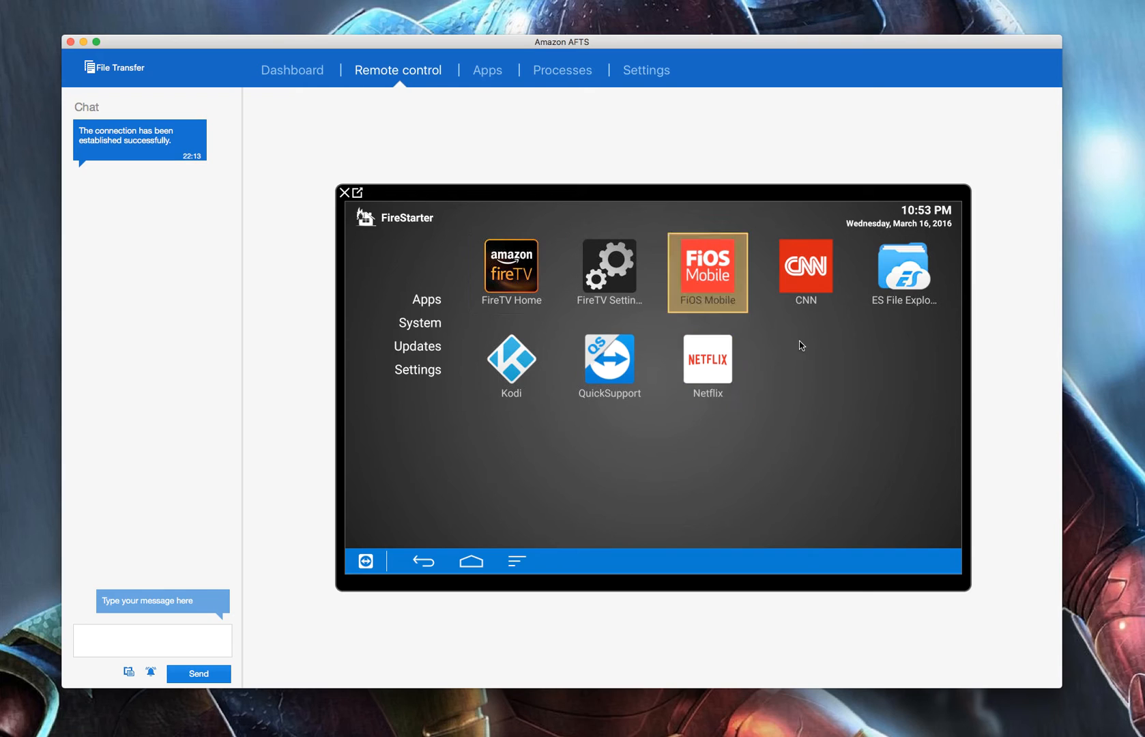
# Step: In the FireStarter launcher, select Kodi, open its options menu, then dismiss it
pyautogui.click(512, 365)
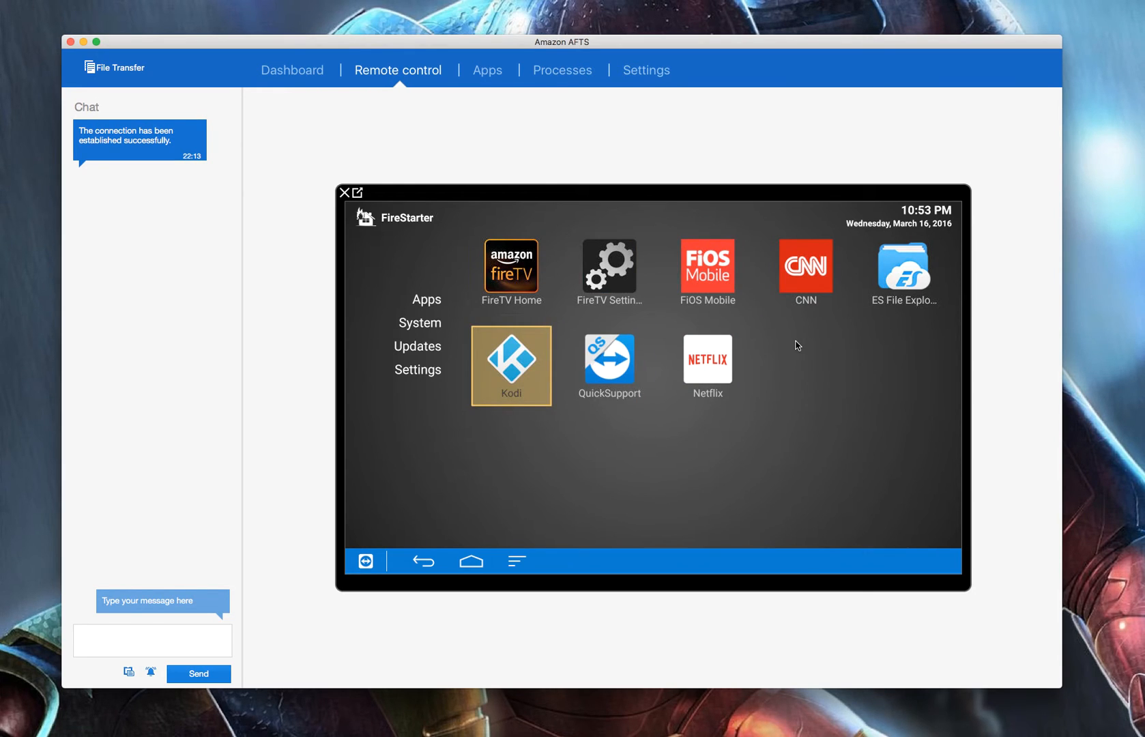
pyautogui.click(510, 365)
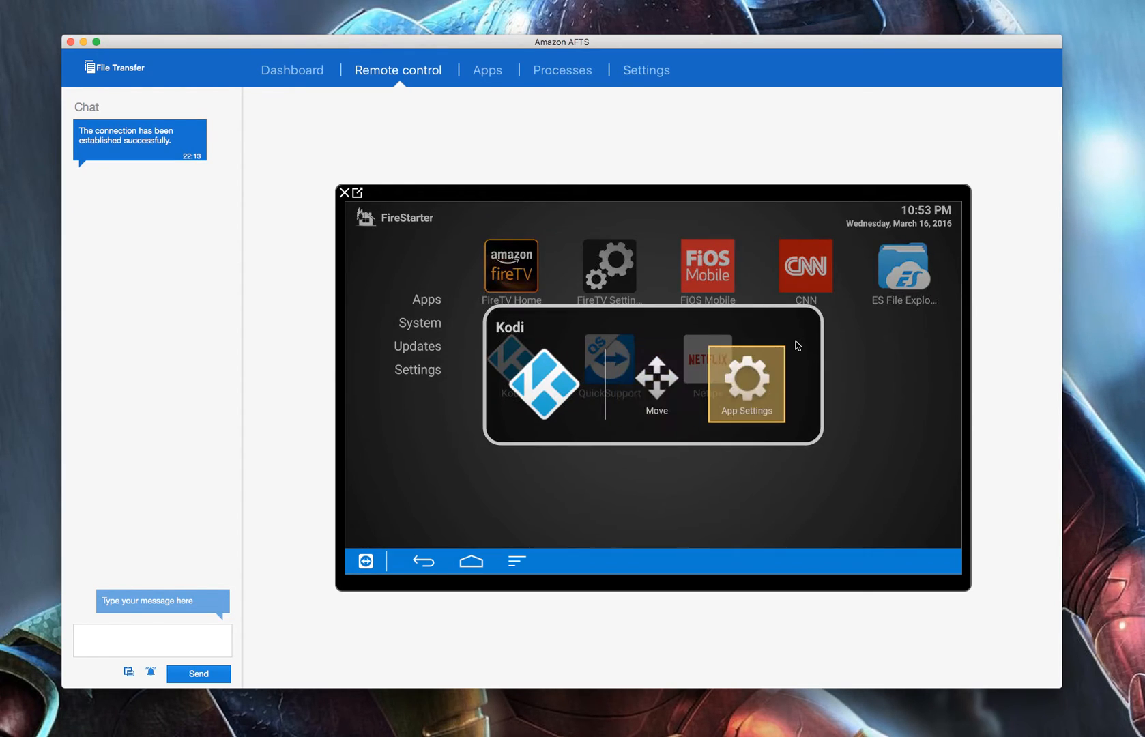
pyautogui.click(746, 384)
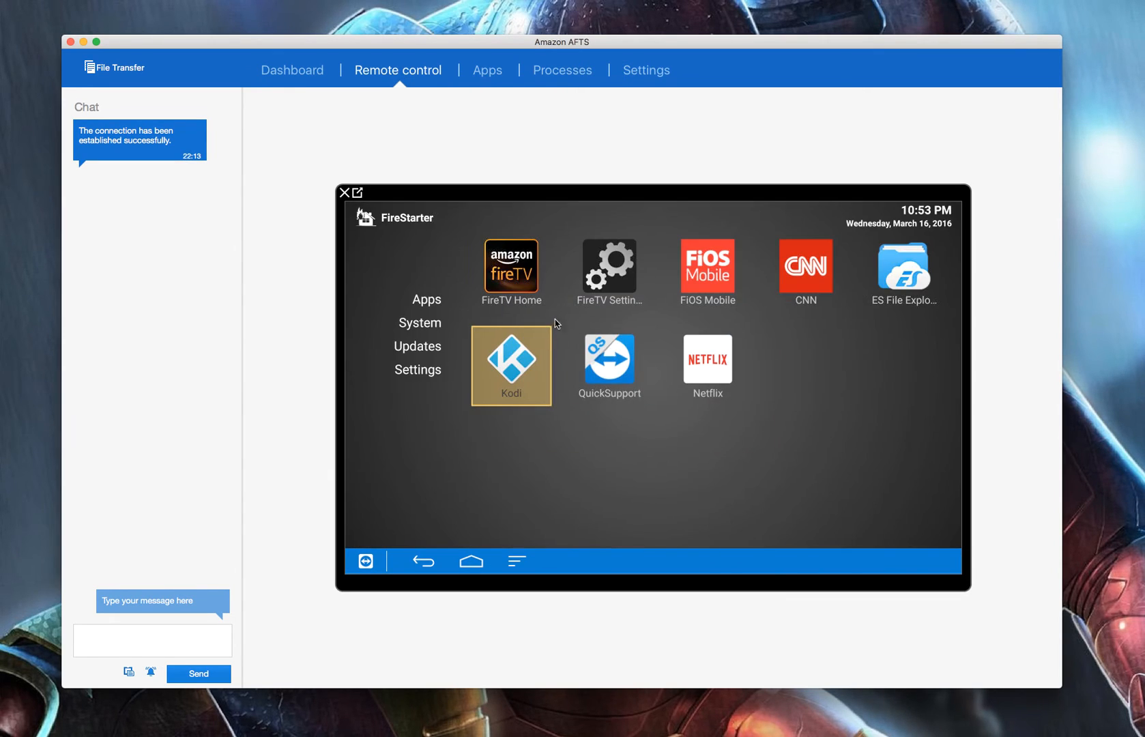
pyautogui.moveTo(805, 341)
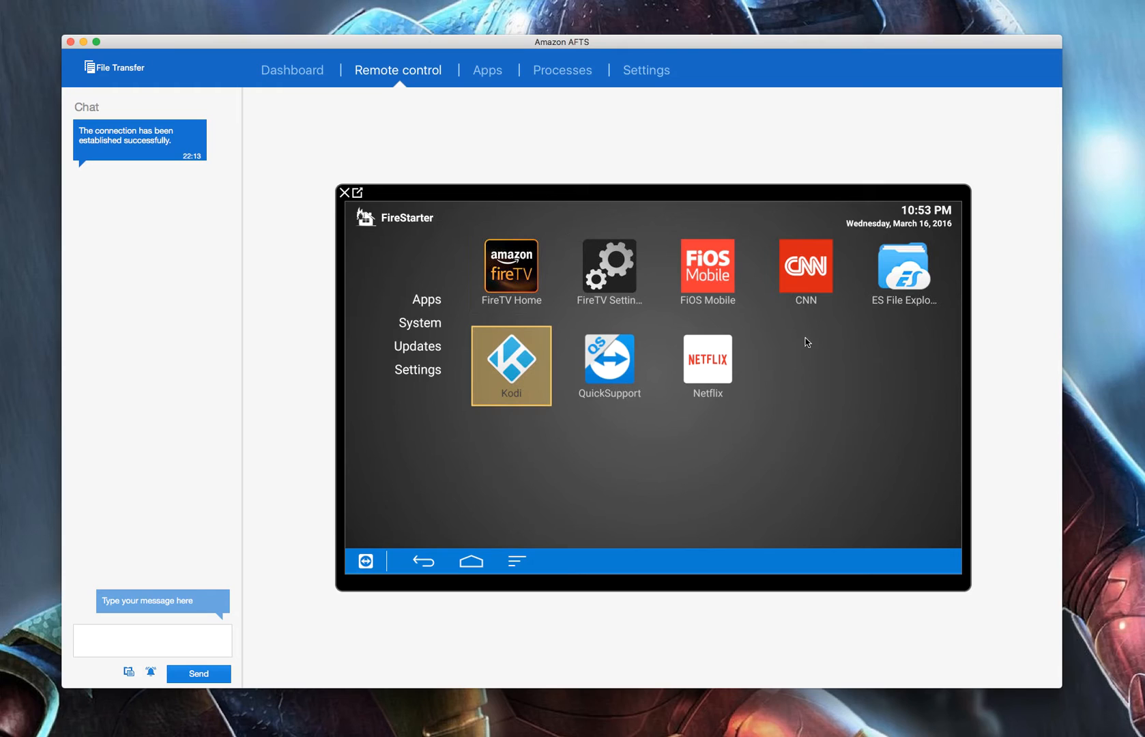
pyautogui.moveTo(862, 241)
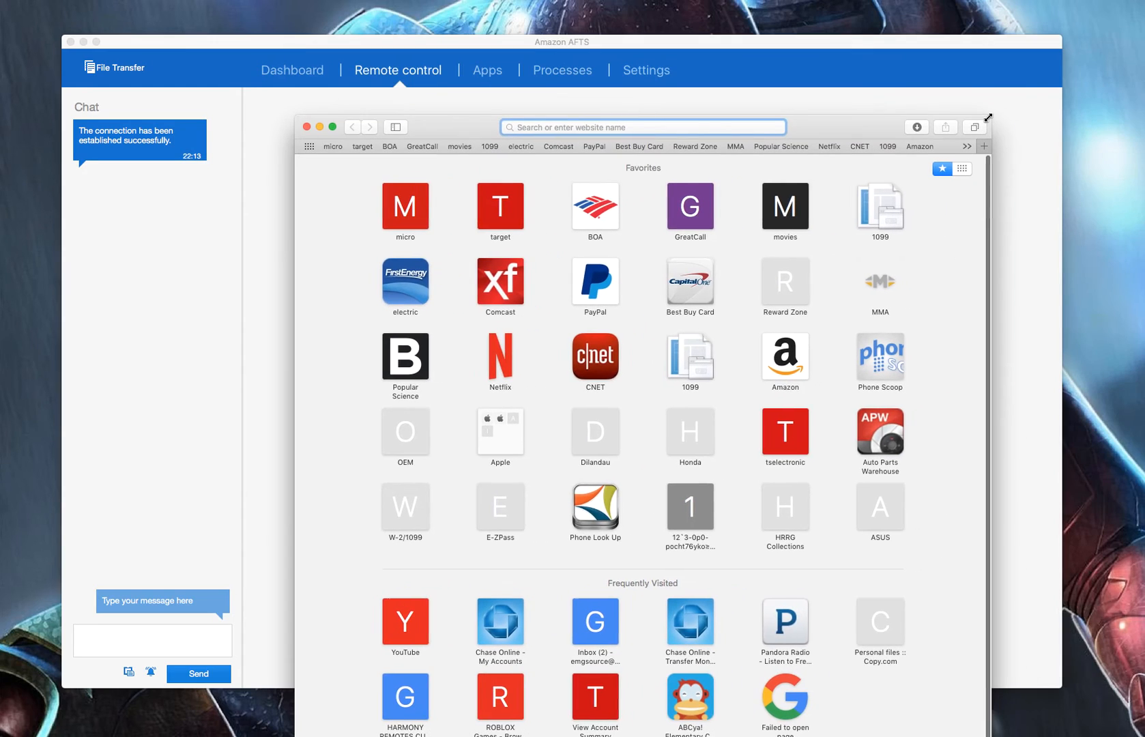
# Step: Search Safari for 'quick support' to reach the TeamViewer homepage
pyautogui.click(641, 126)
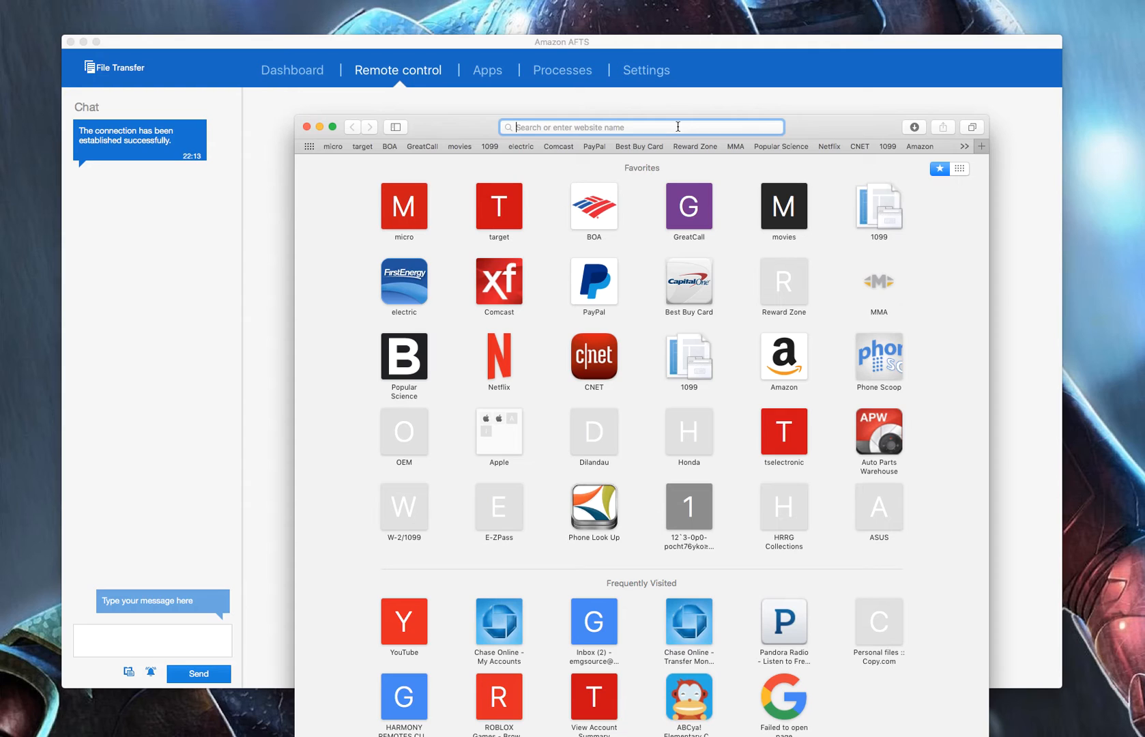
pyautogui.write('qu')
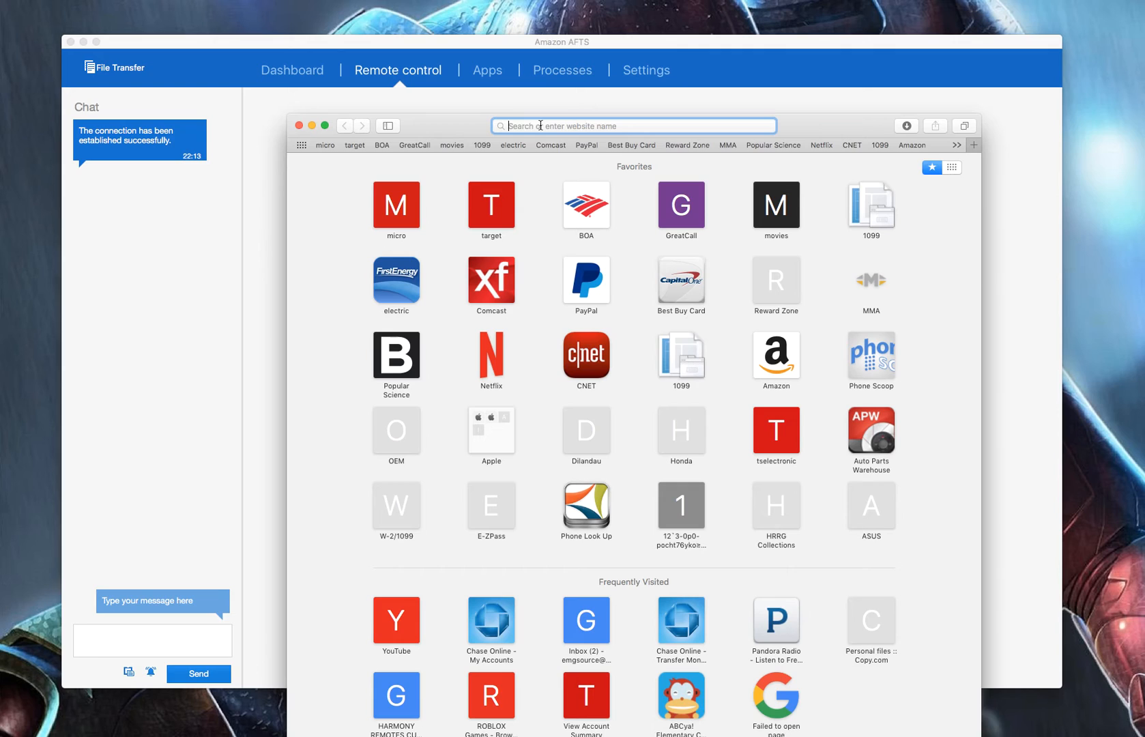
pyautogui.write('quick suppoer')
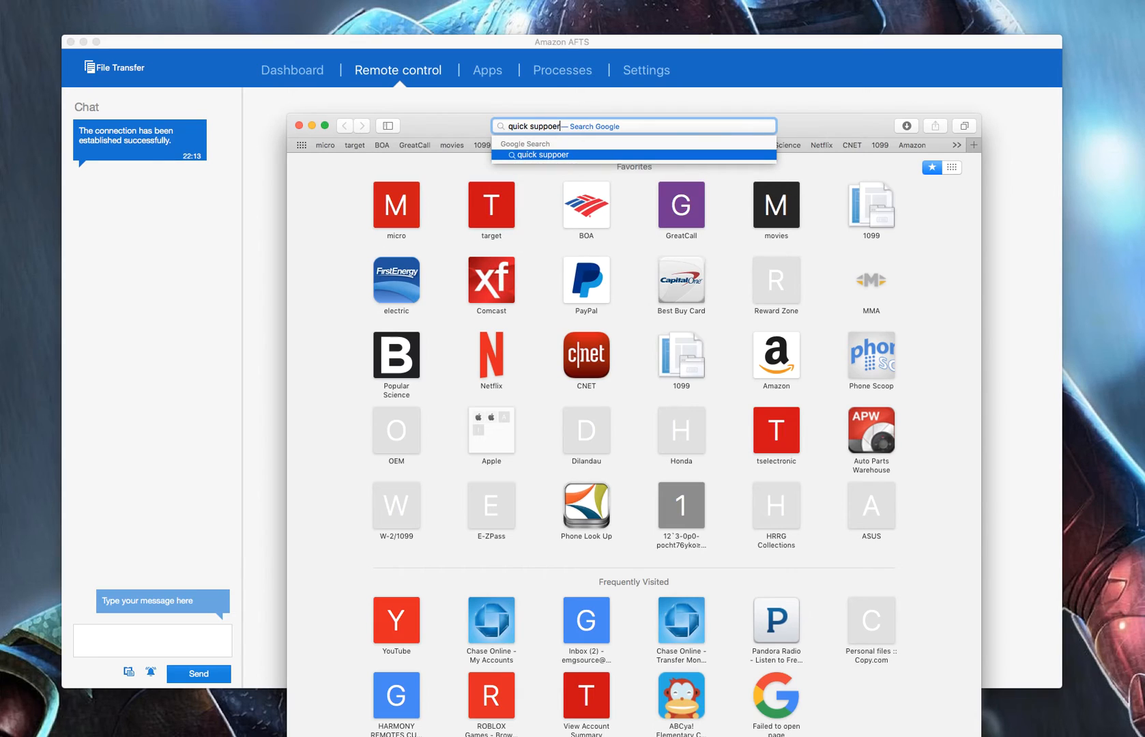
pyautogui.press('backspace')
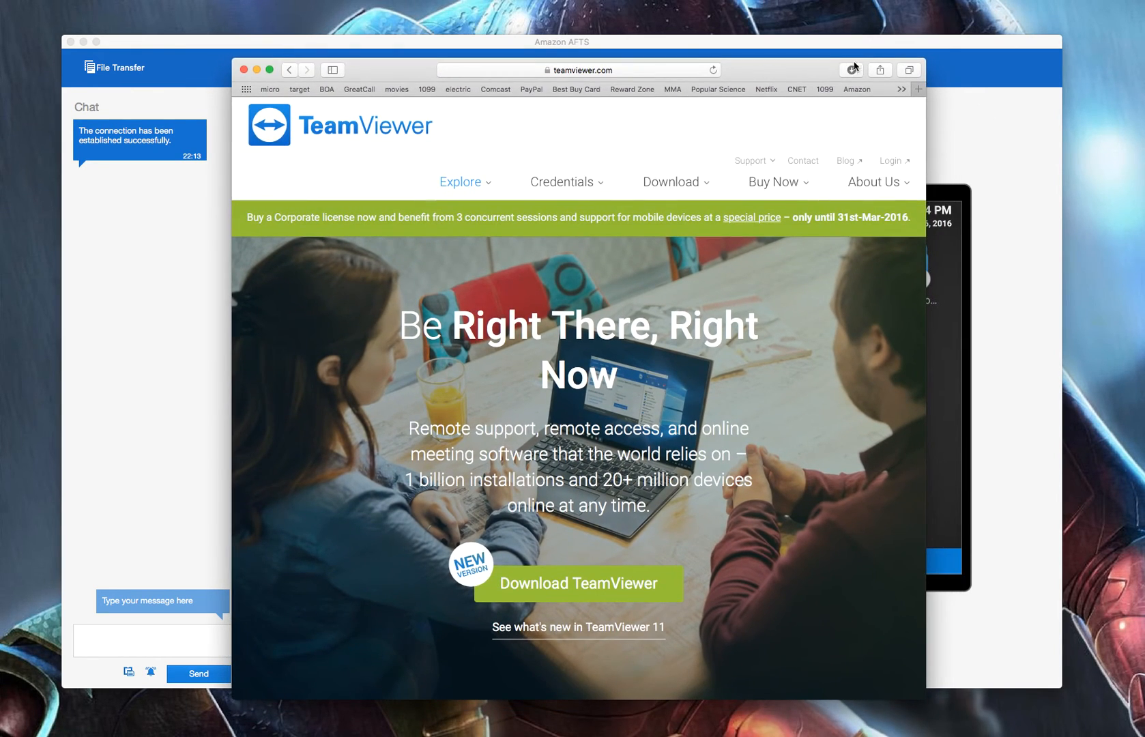
pyautogui.scroll(-3)
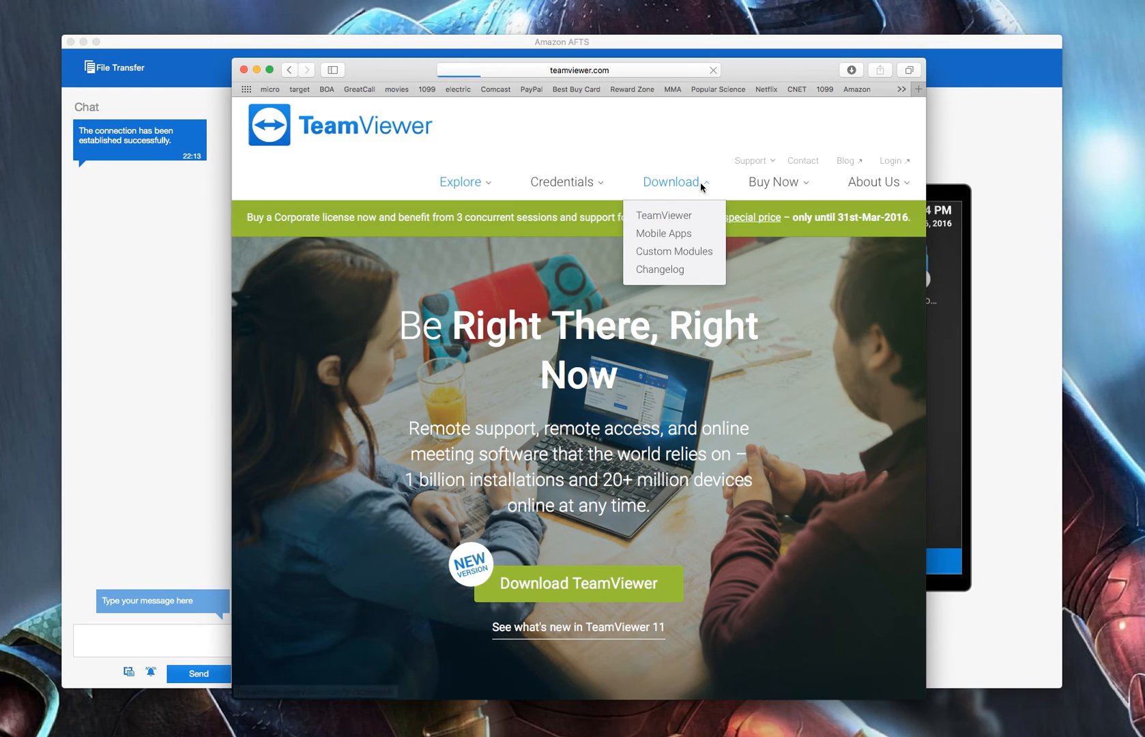
pyautogui.click(662, 215)
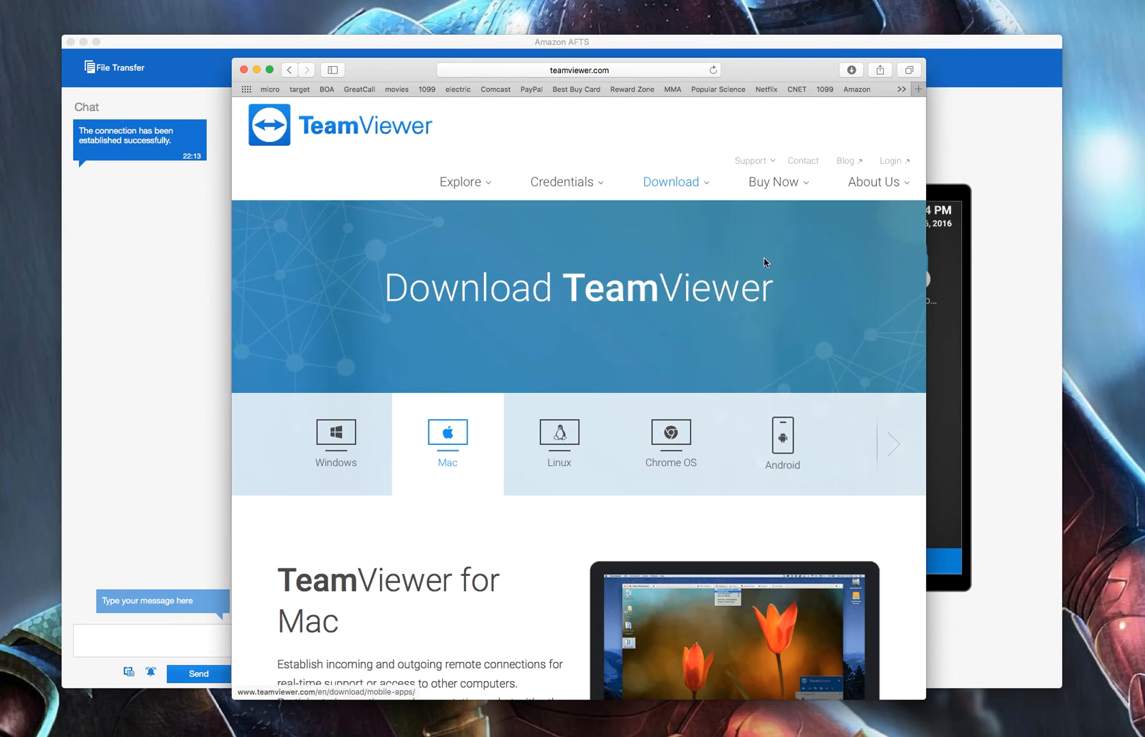
pyautogui.scroll(-3)
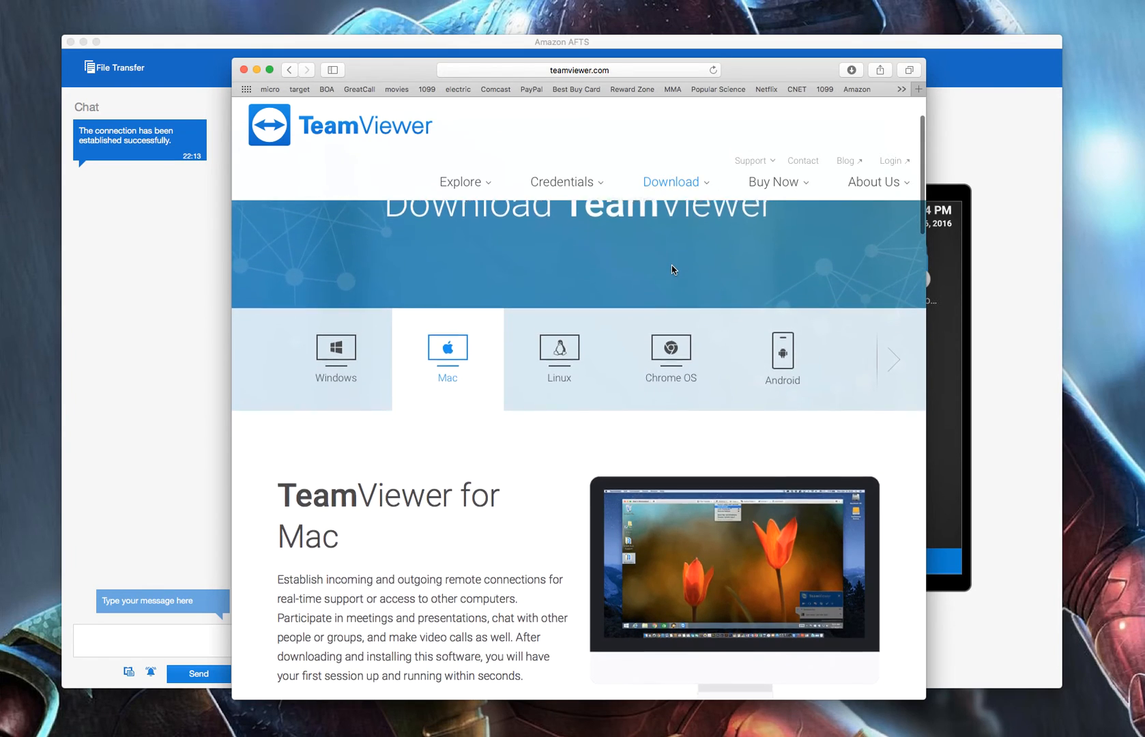
pyautogui.scroll(-3)
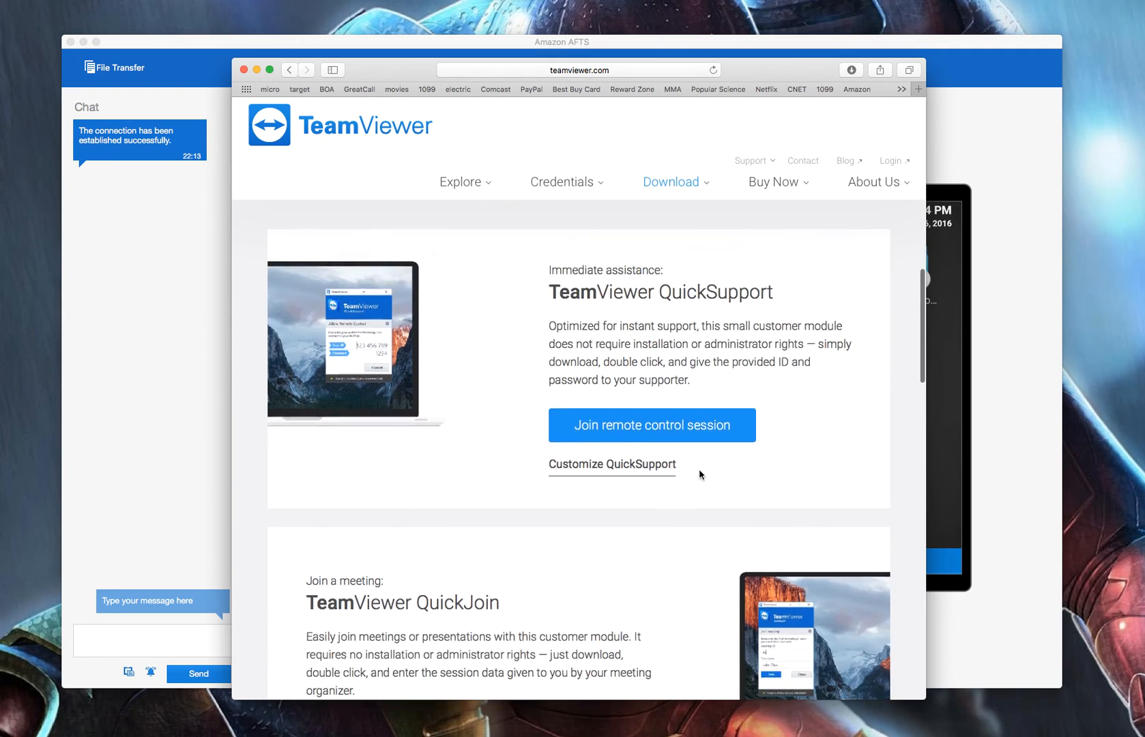
pyautogui.scroll(-3)
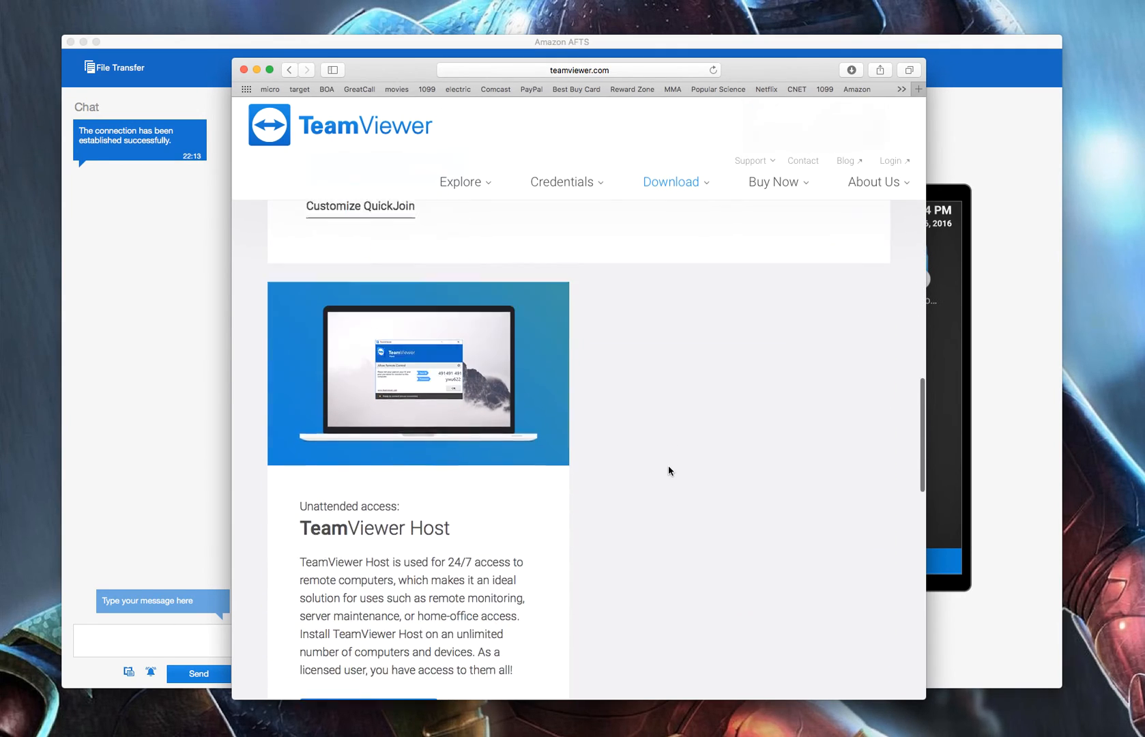
pyautogui.scroll(3)
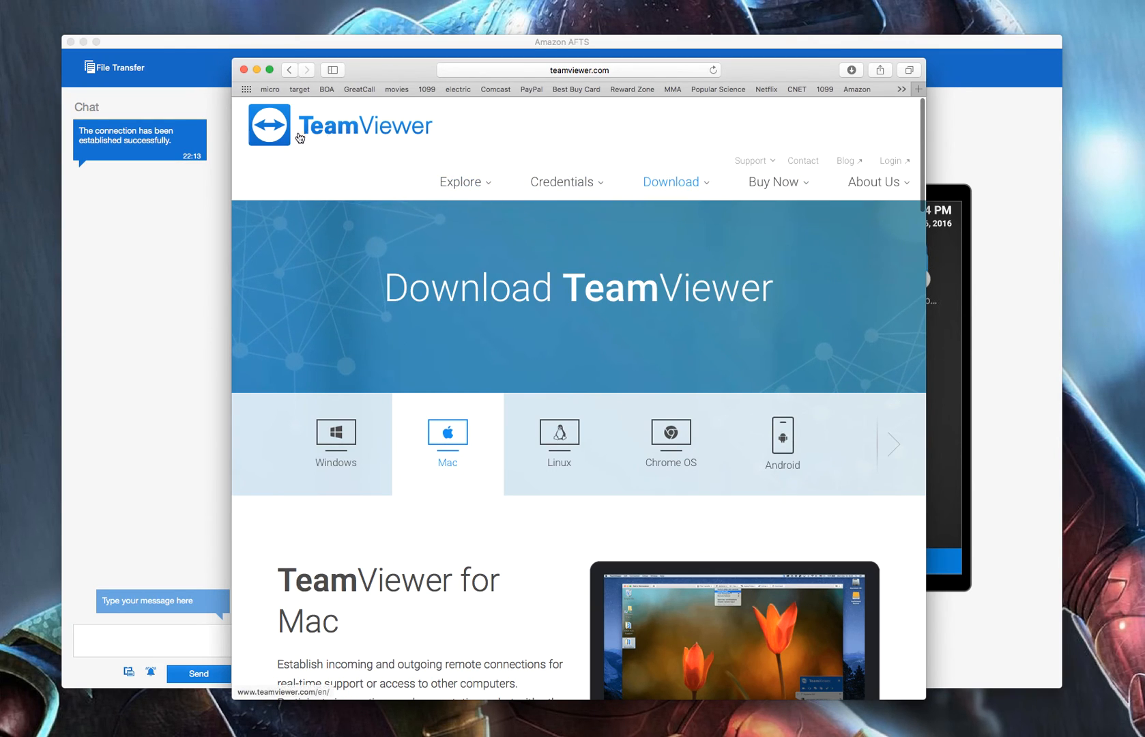
pyautogui.moveTo(252, 70)
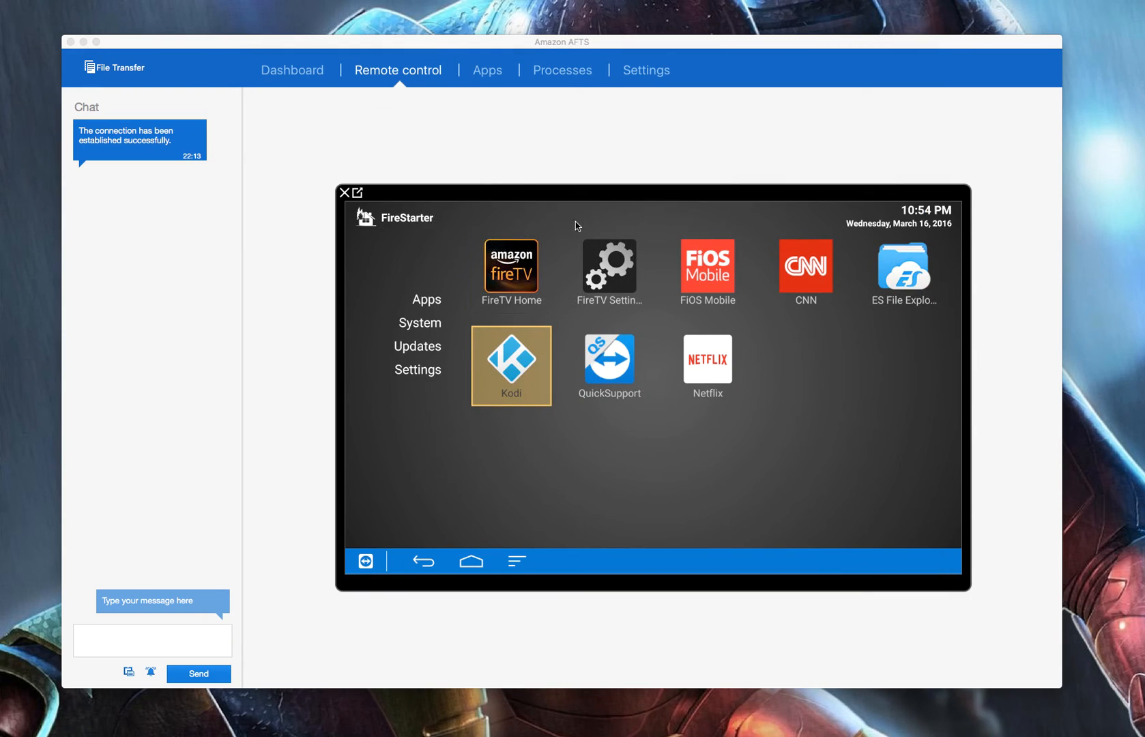
pyautogui.moveTo(603, 251)
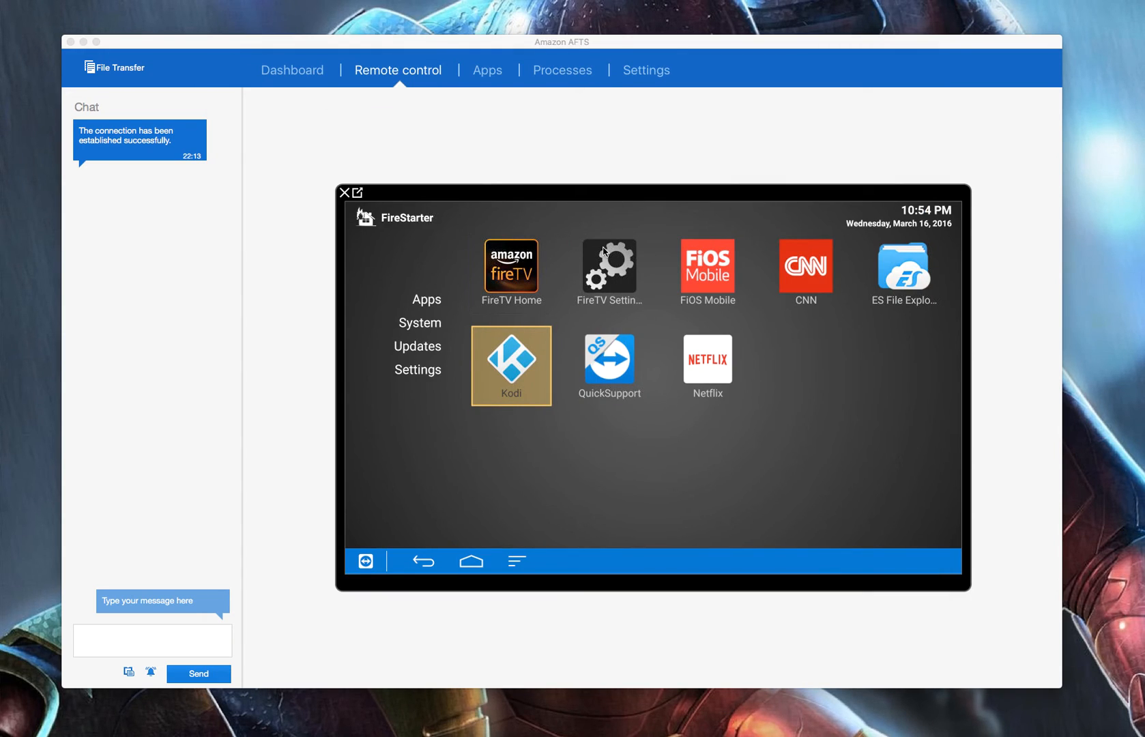
pyautogui.moveTo(570, 417)
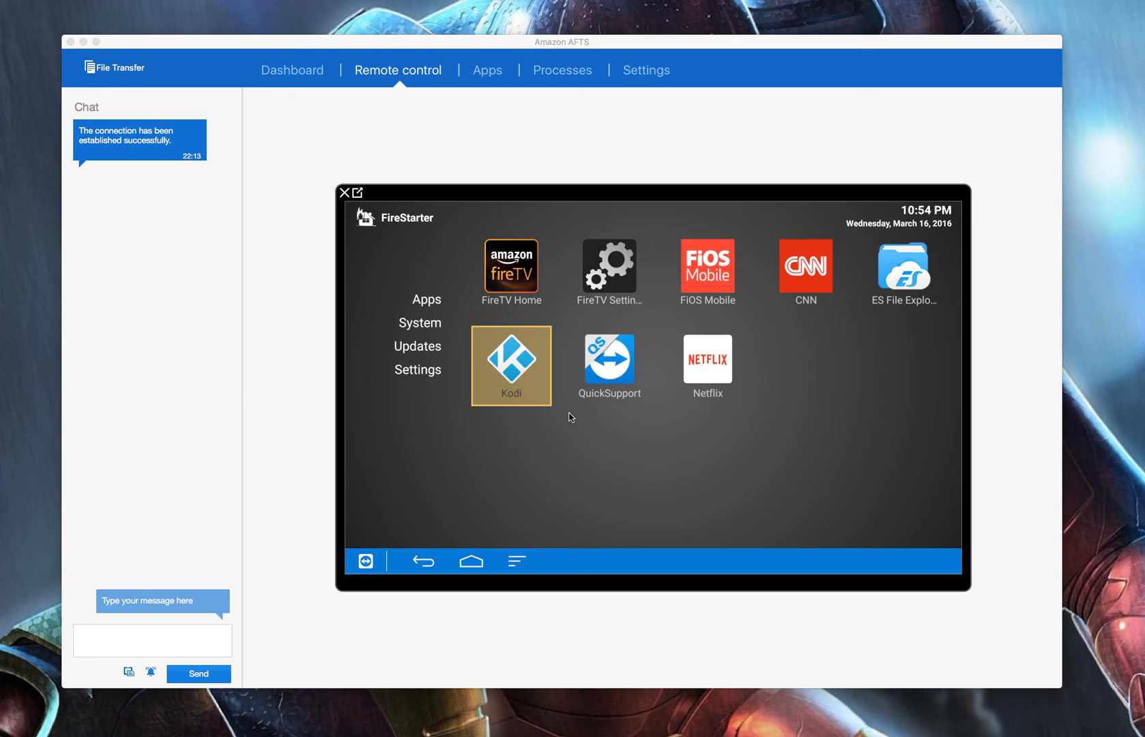
pyautogui.moveTo(674, 283)
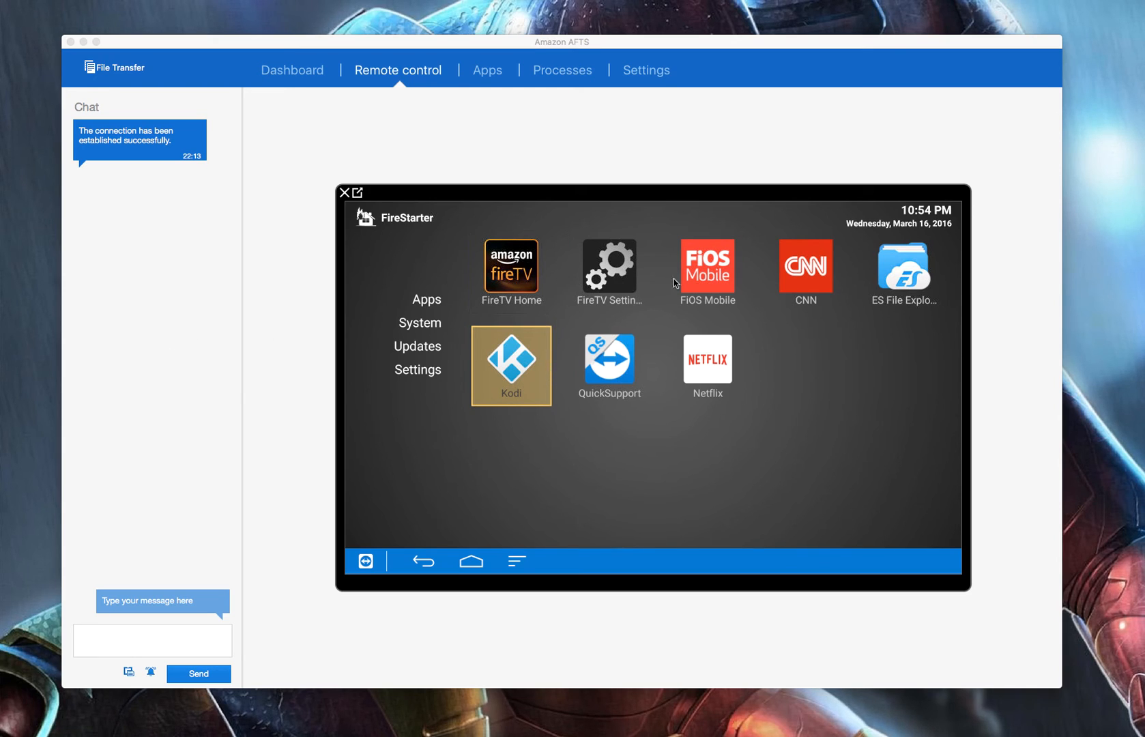
pyautogui.moveTo(816, 375)
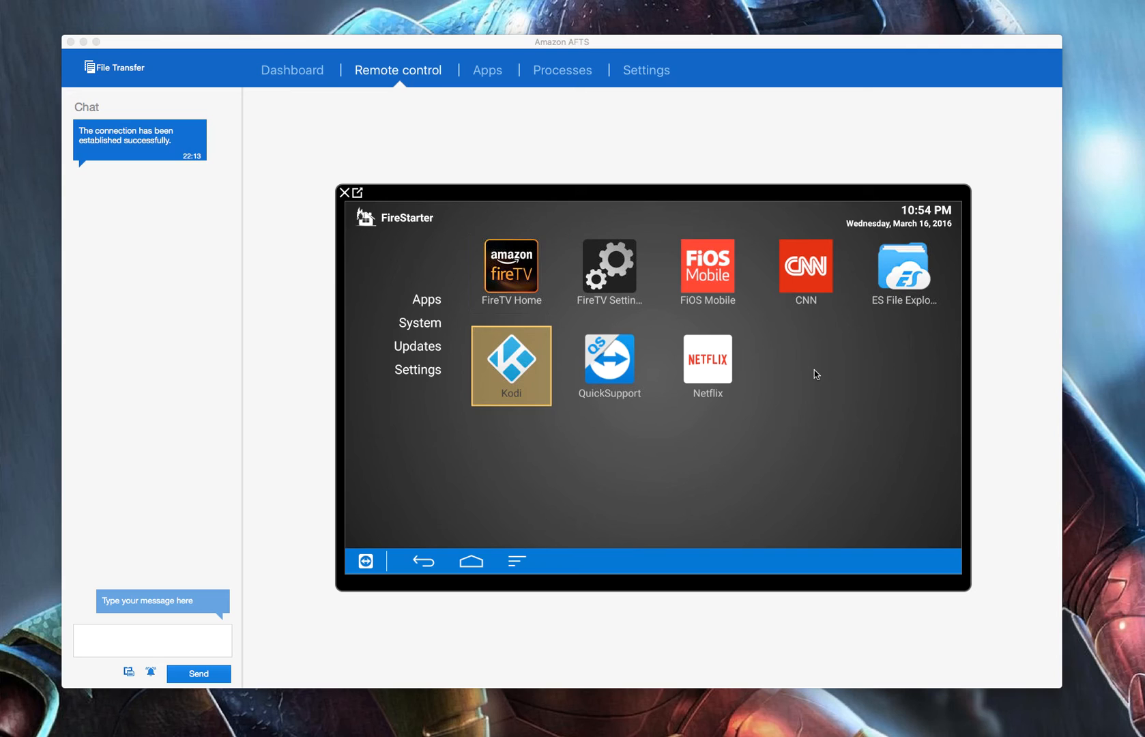
pyautogui.moveTo(602, 353)
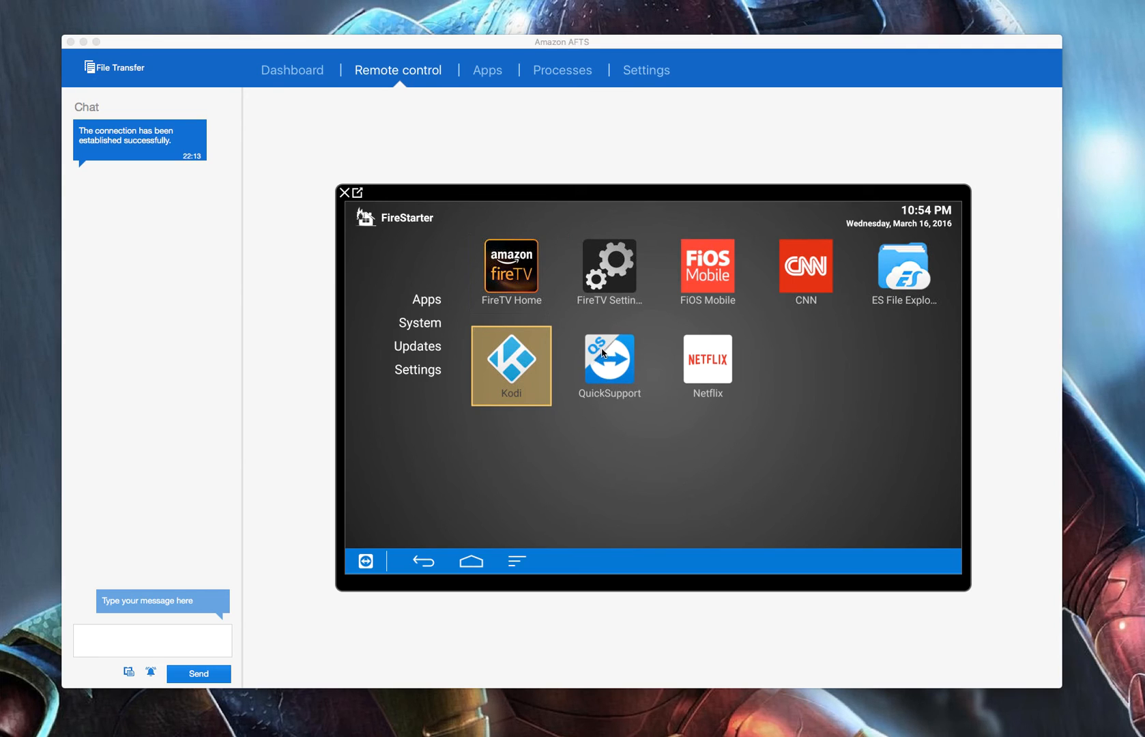
pyautogui.moveTo(572, 363)
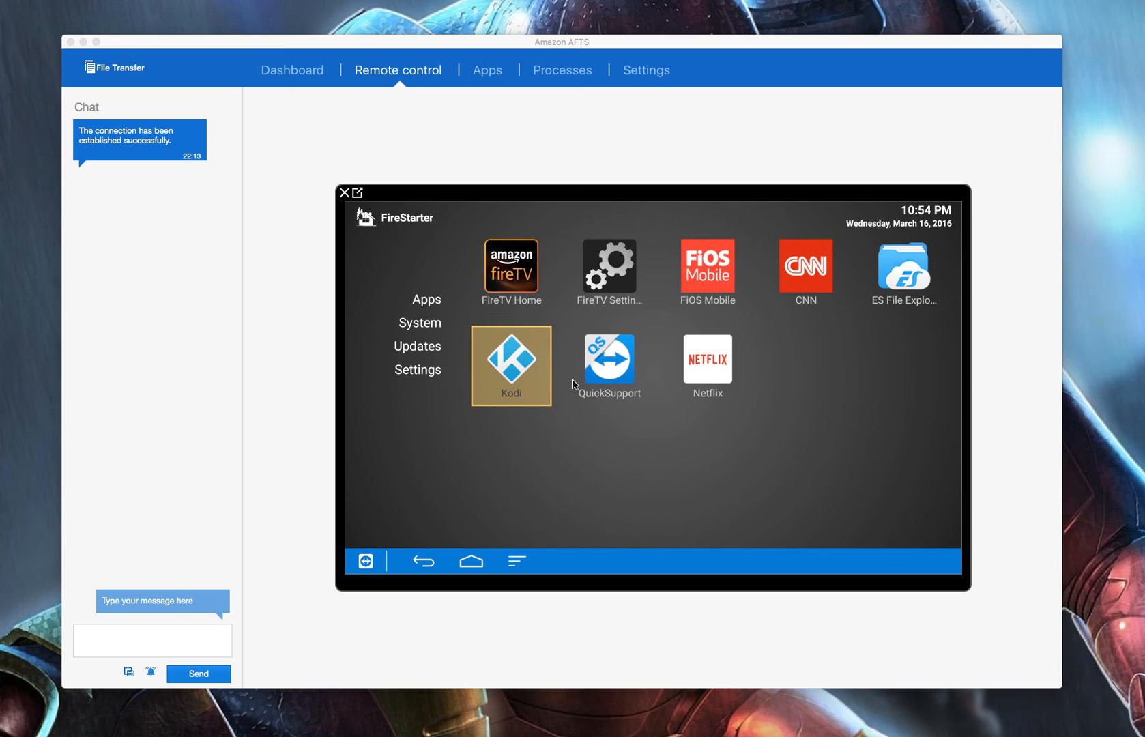
pyautogui.moveTo(653, 369)
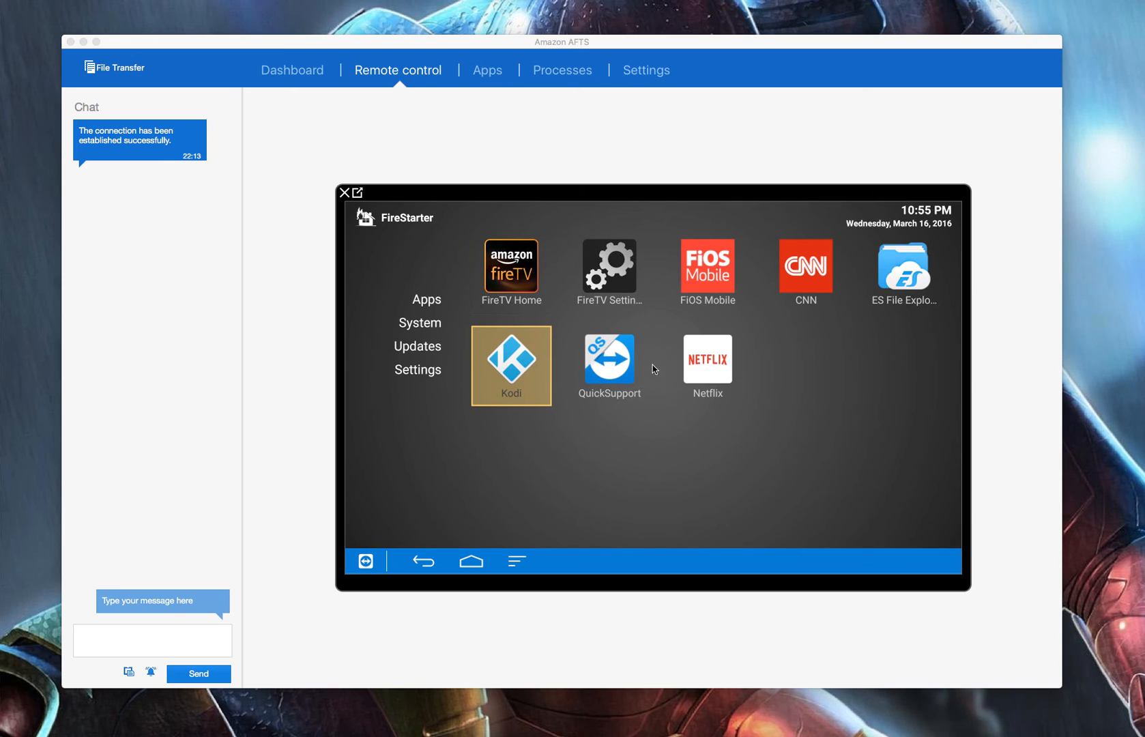
pyautogui.moveTo(610, 344)
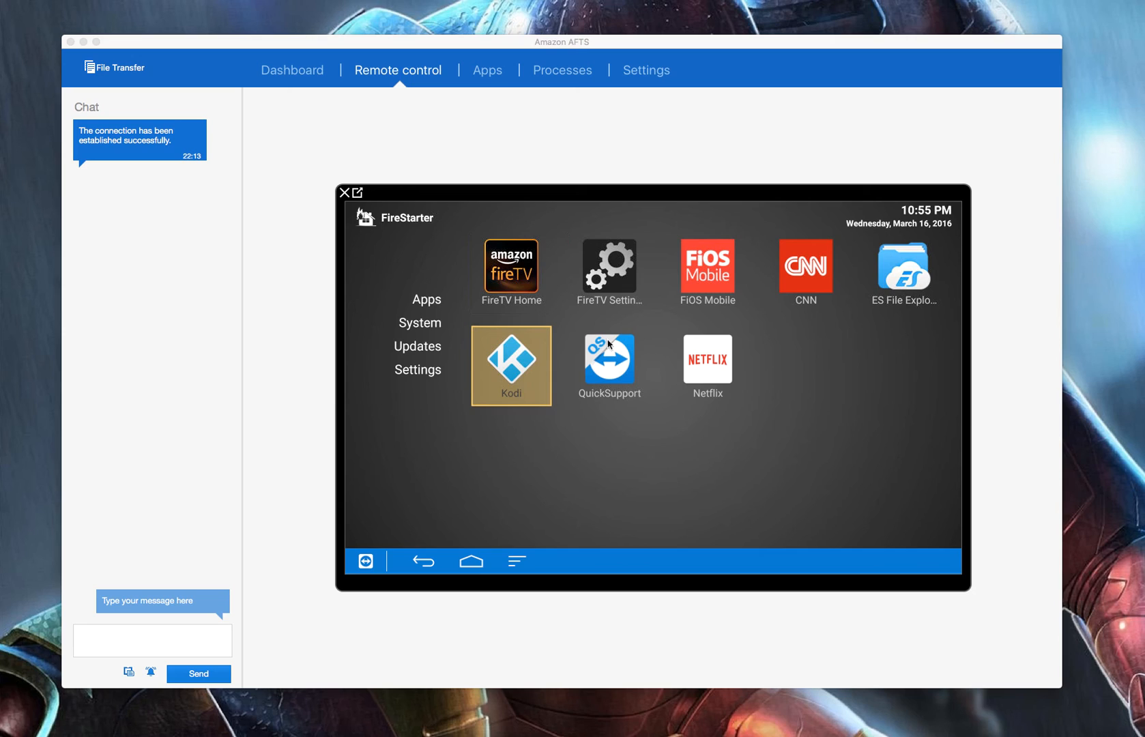
pyautogui.moveTo(839, 390)
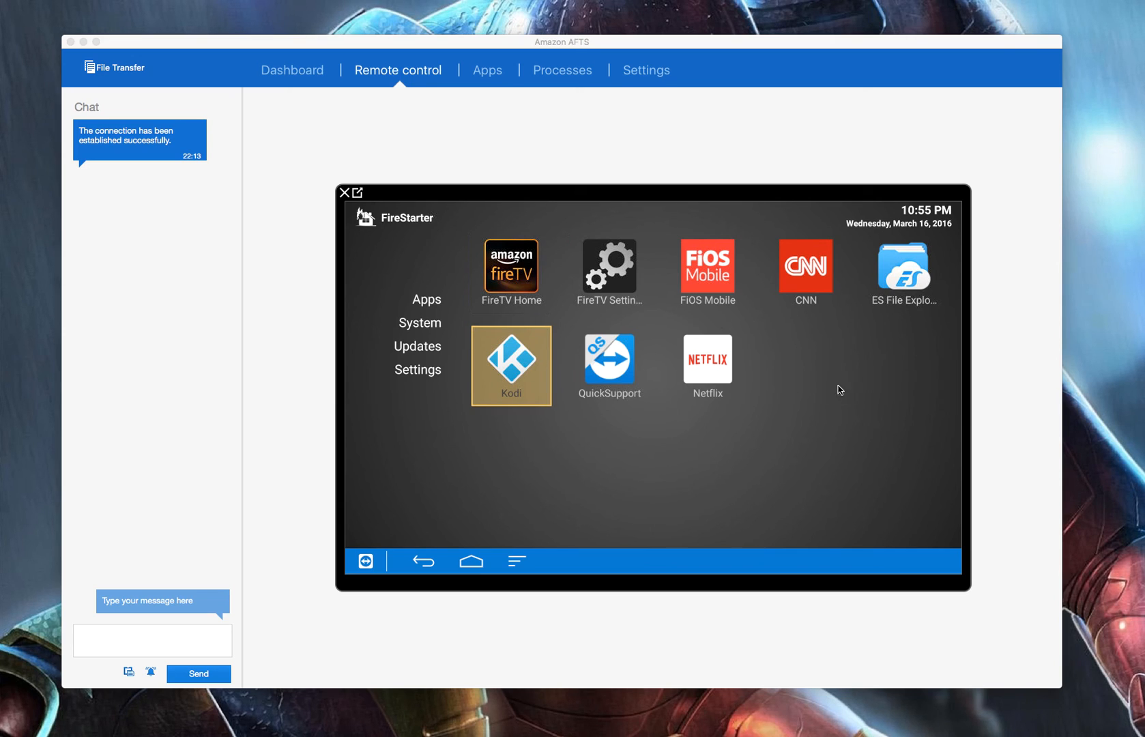
pyautogui.moveTo(439, 241)
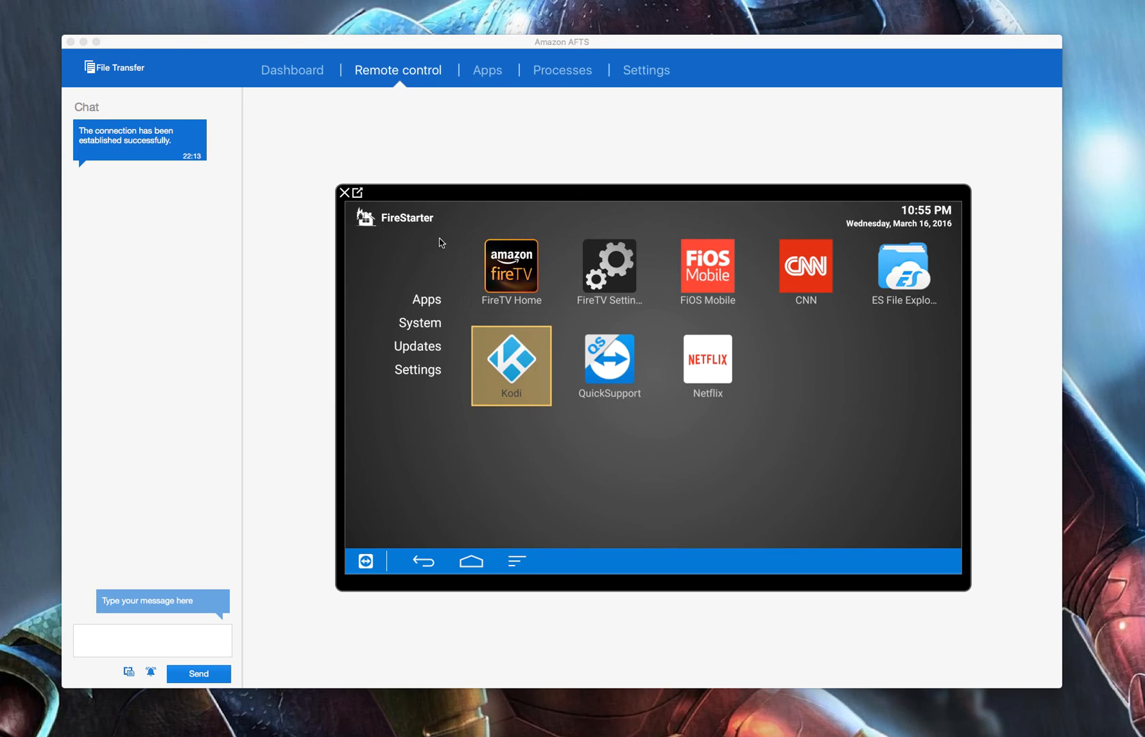
pyautogui.moveTo(223, 148)
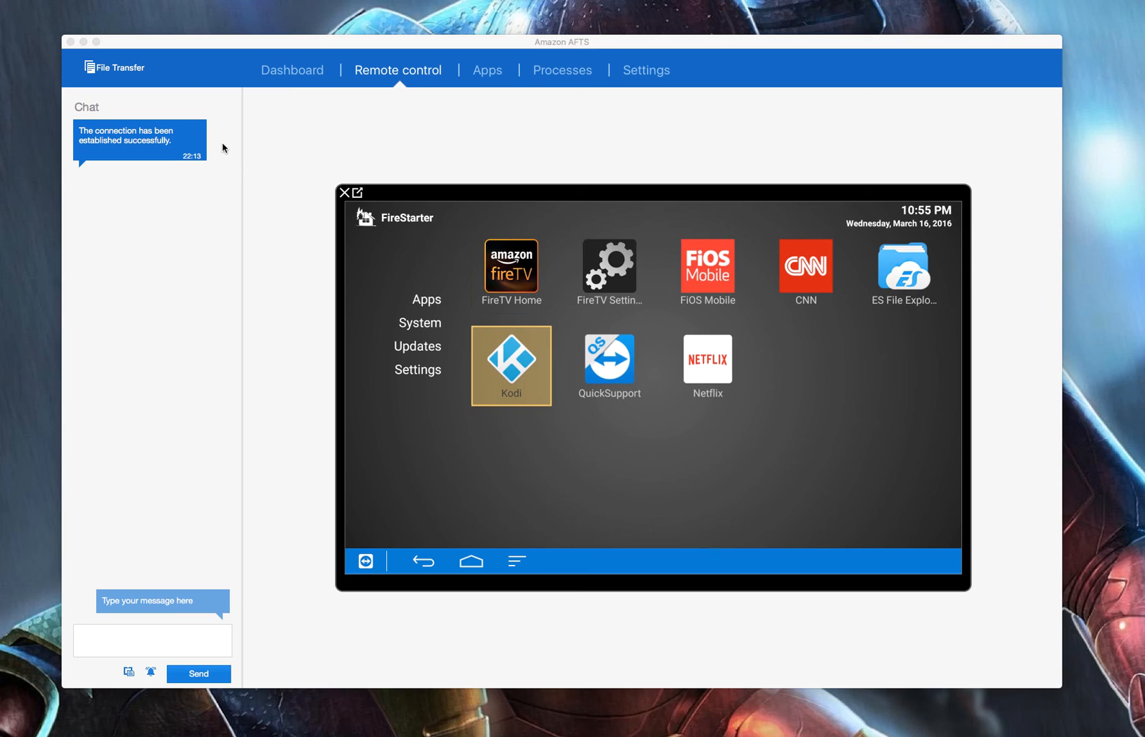
pyautogui.moveTo(261, 117)
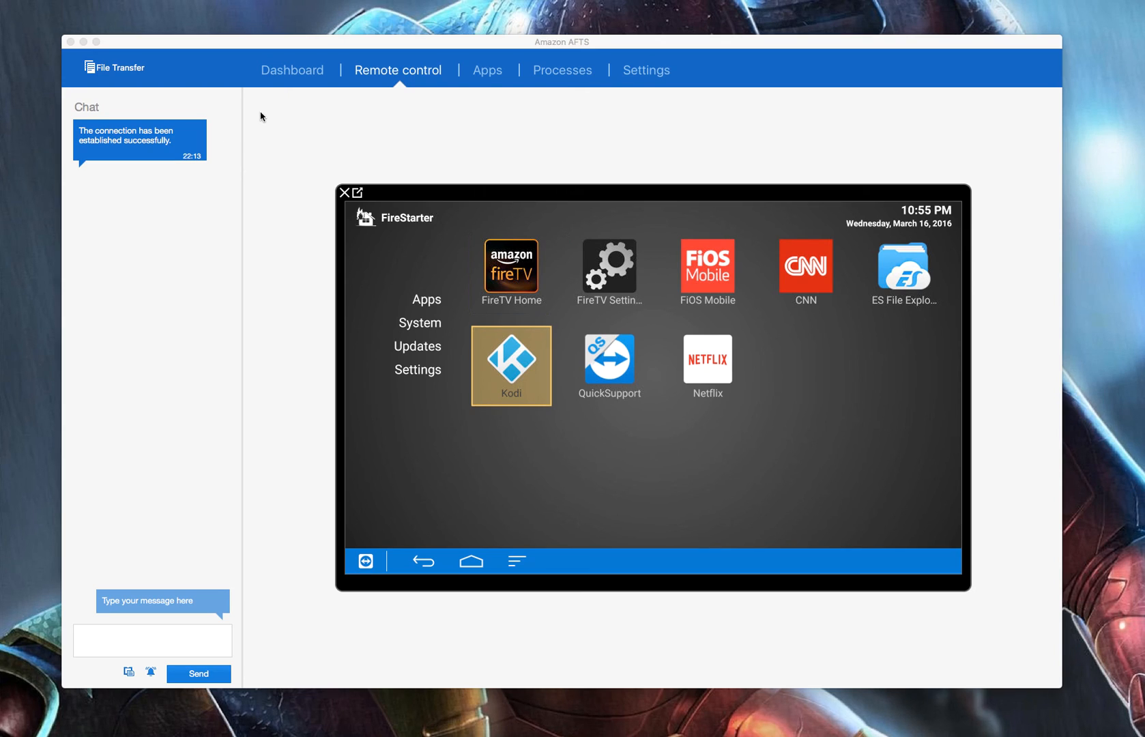
pyautogui.moveTo(467, 195)
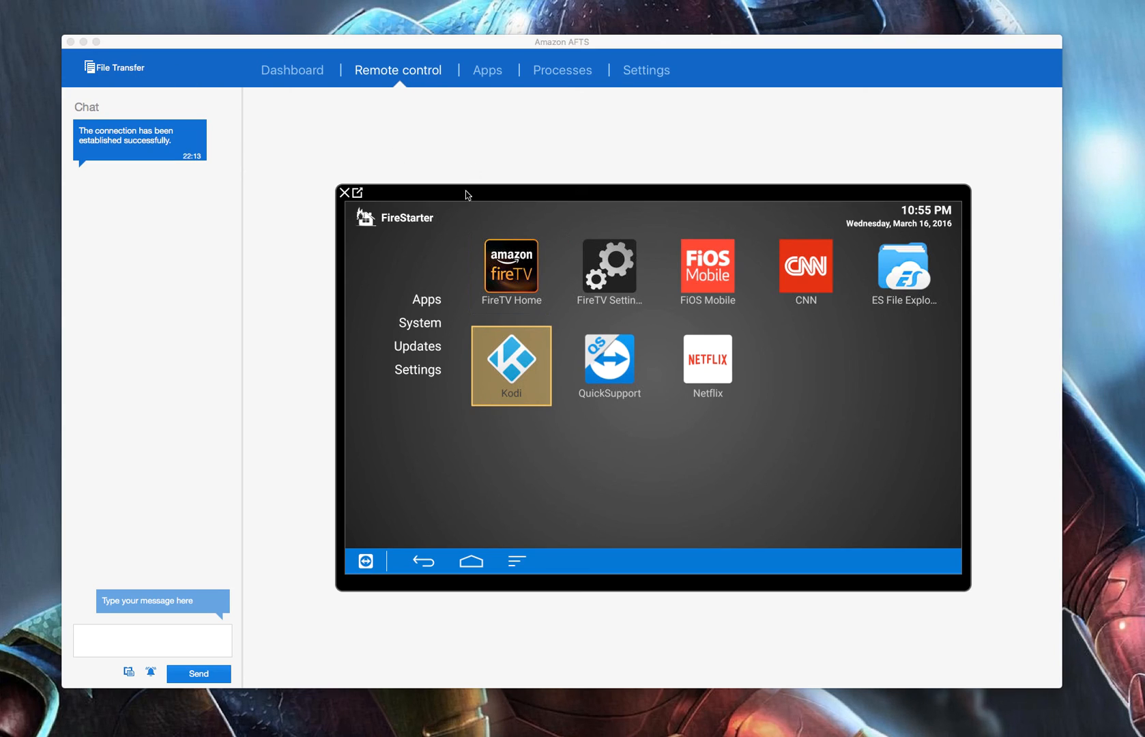
pyautogui.moveTo(475, 295)
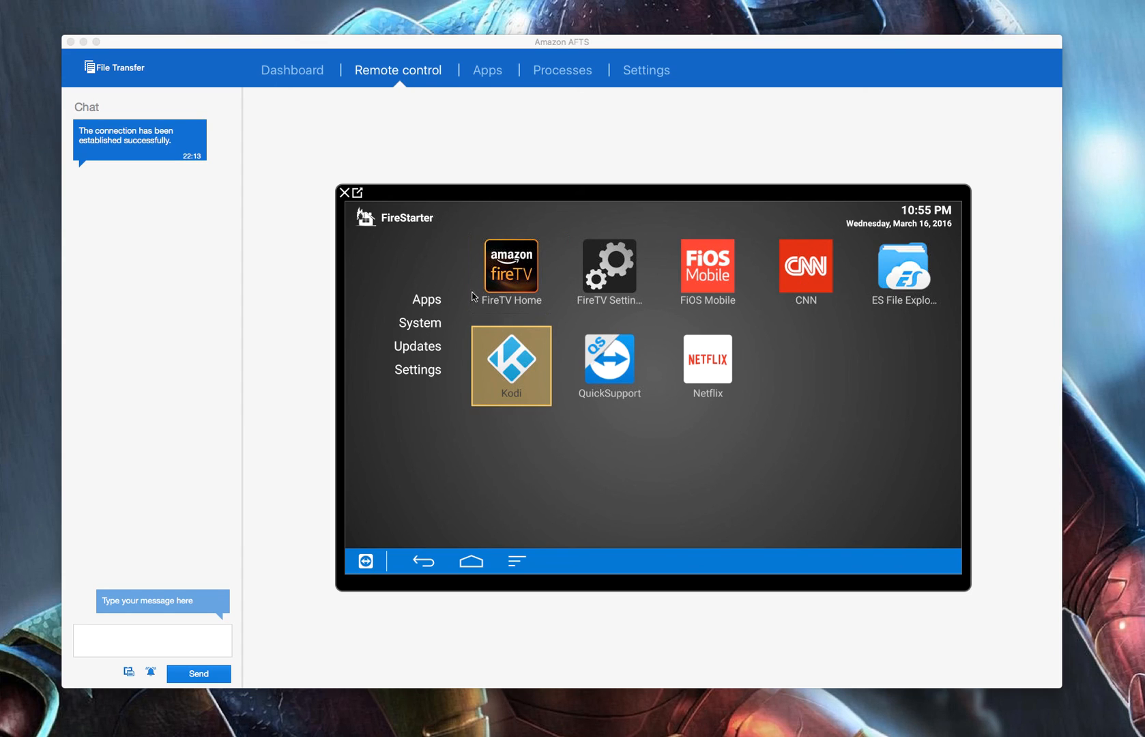
pyautogui.moveTo(674, 387)
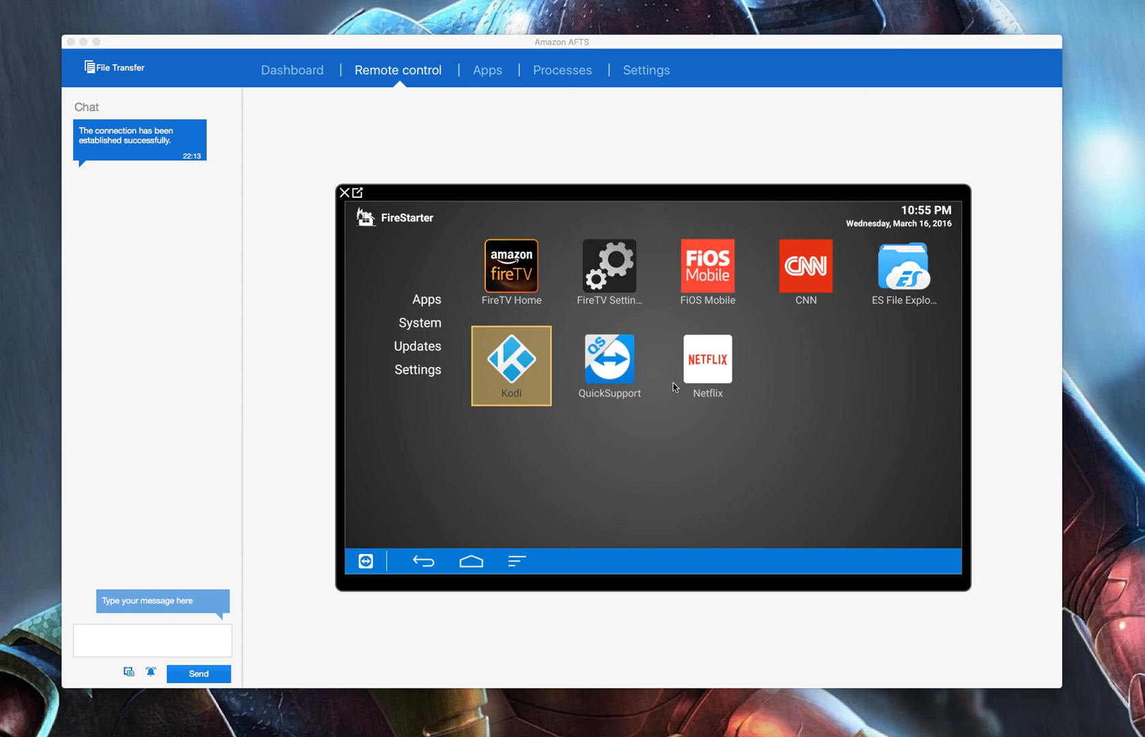
pyautogui.moveTo(393, 268)
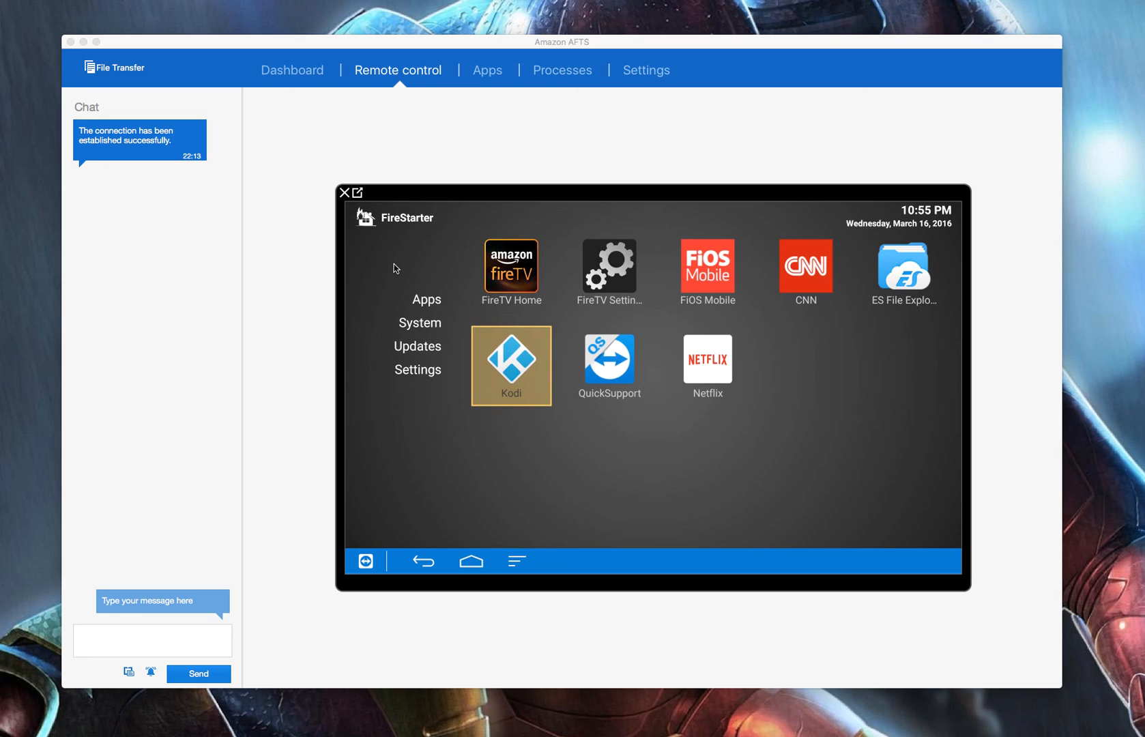
pyautogui.moveTo(162, 125)
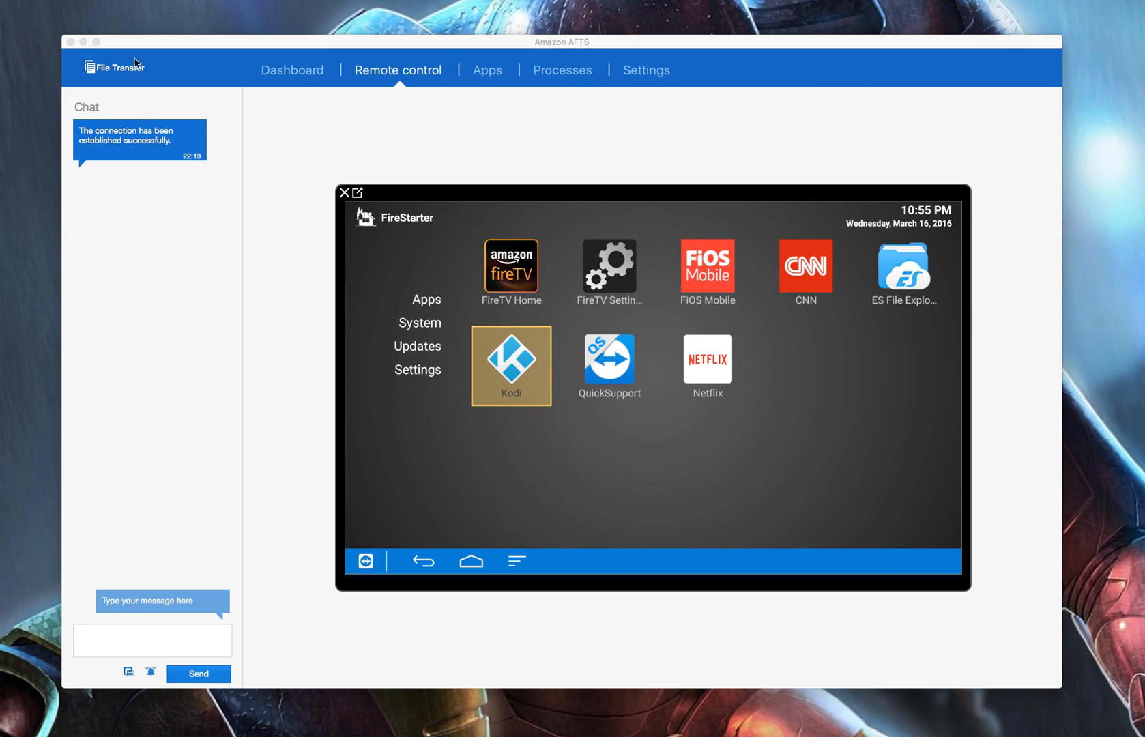
pyautogui.moveTo(315, 115)
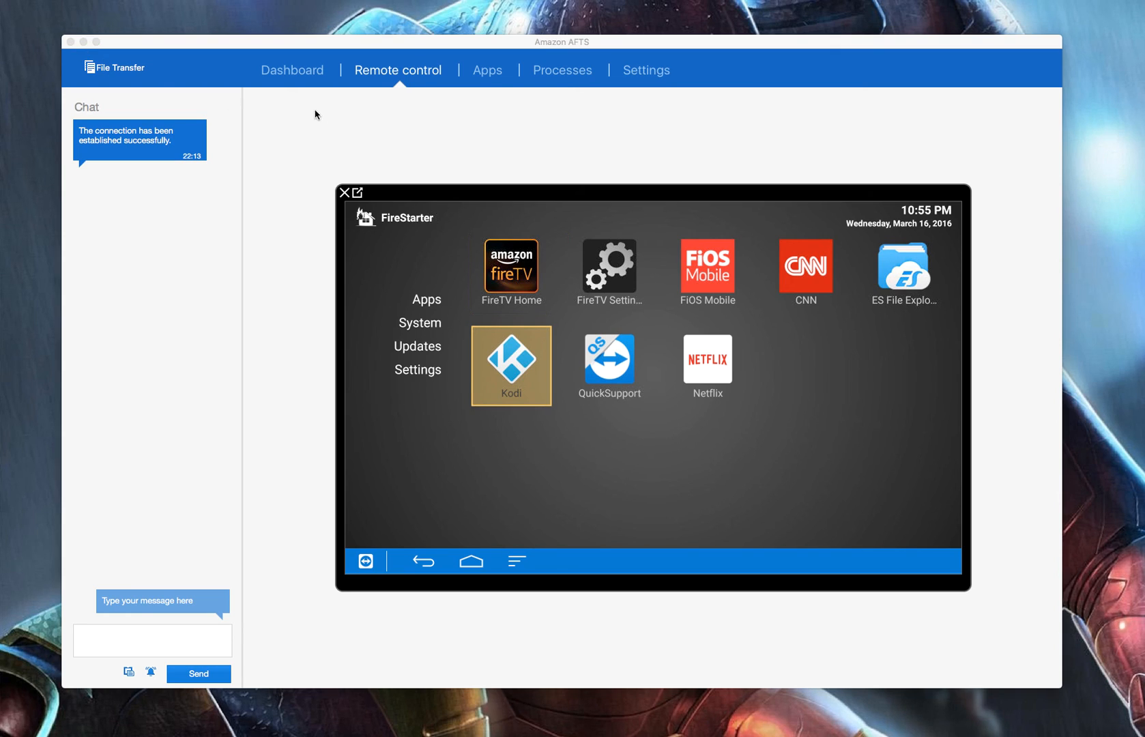